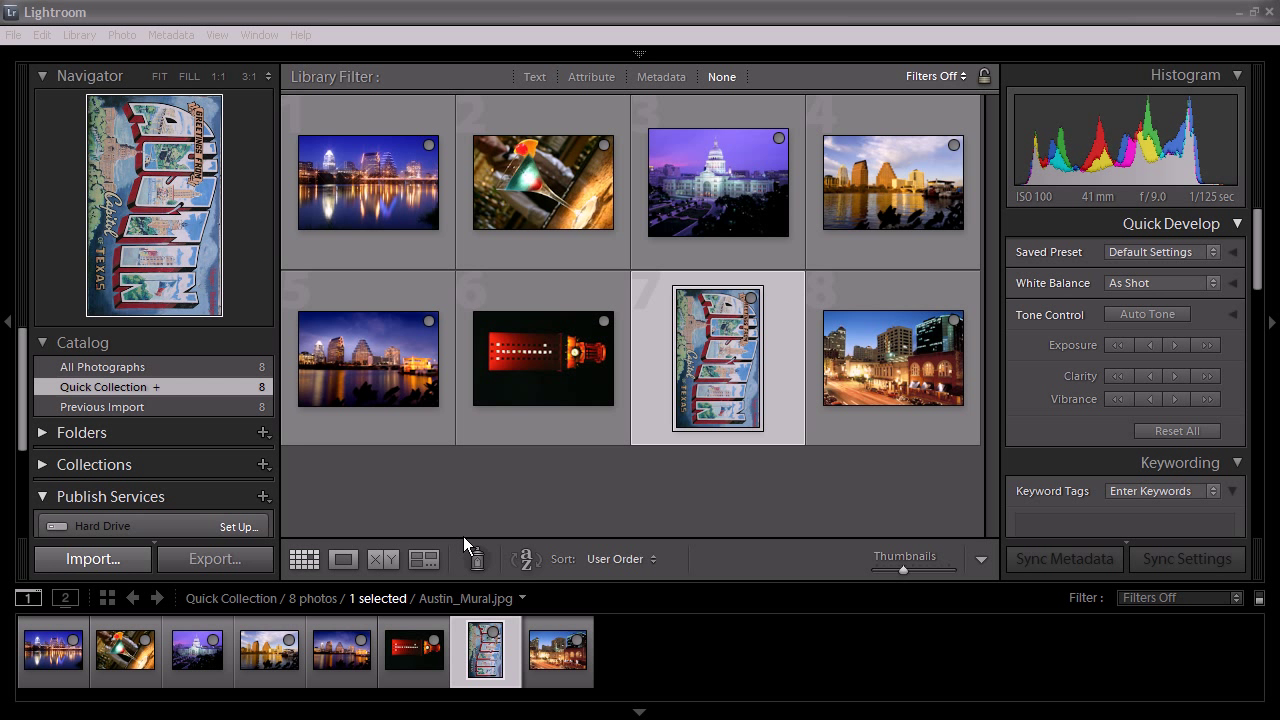
mouse_move(670, 400)
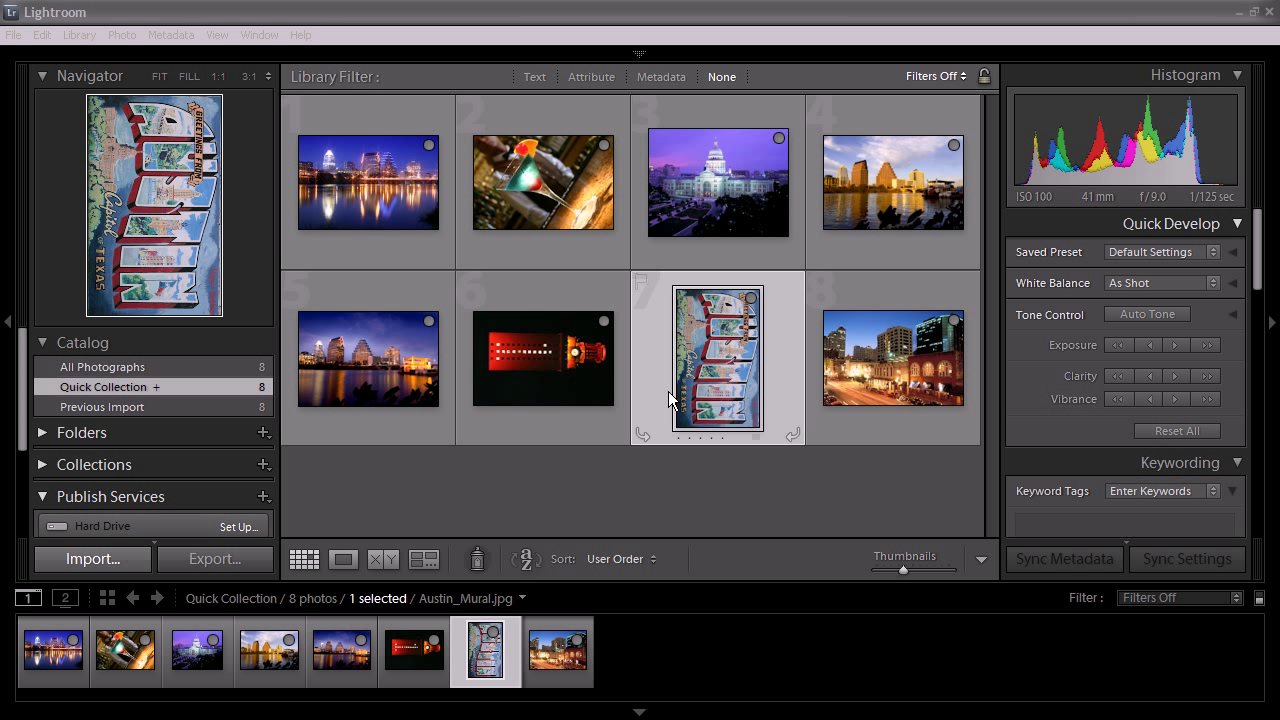
Step: Move the Austin mural photo to the first position in the Quick Collection grid
left_click(544, 358)
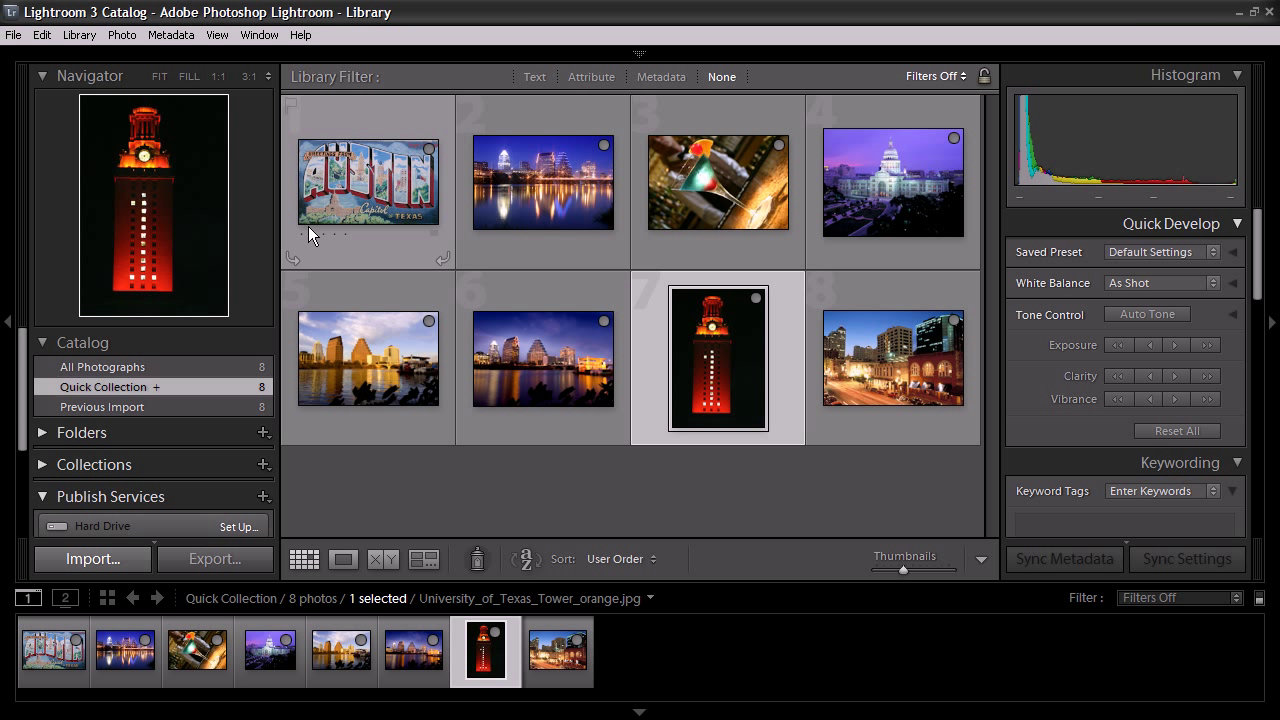
mouse_move(446, 308)
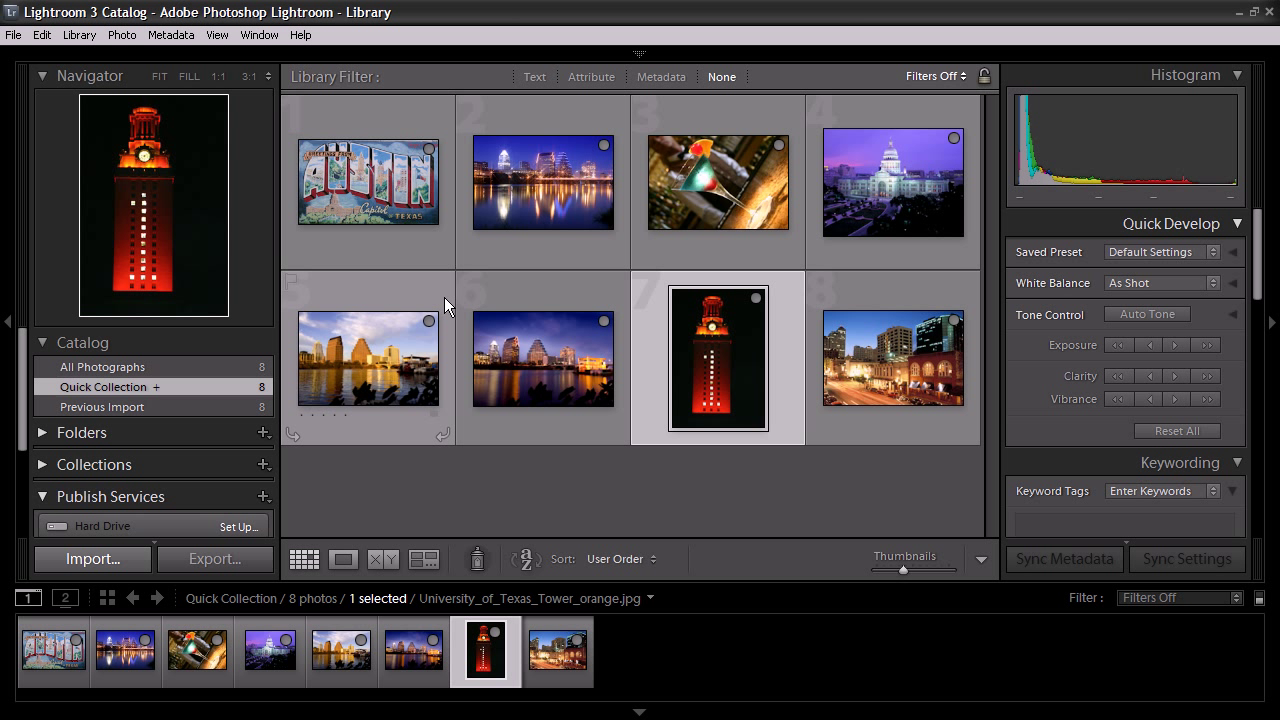
mouse_move(468, 304)
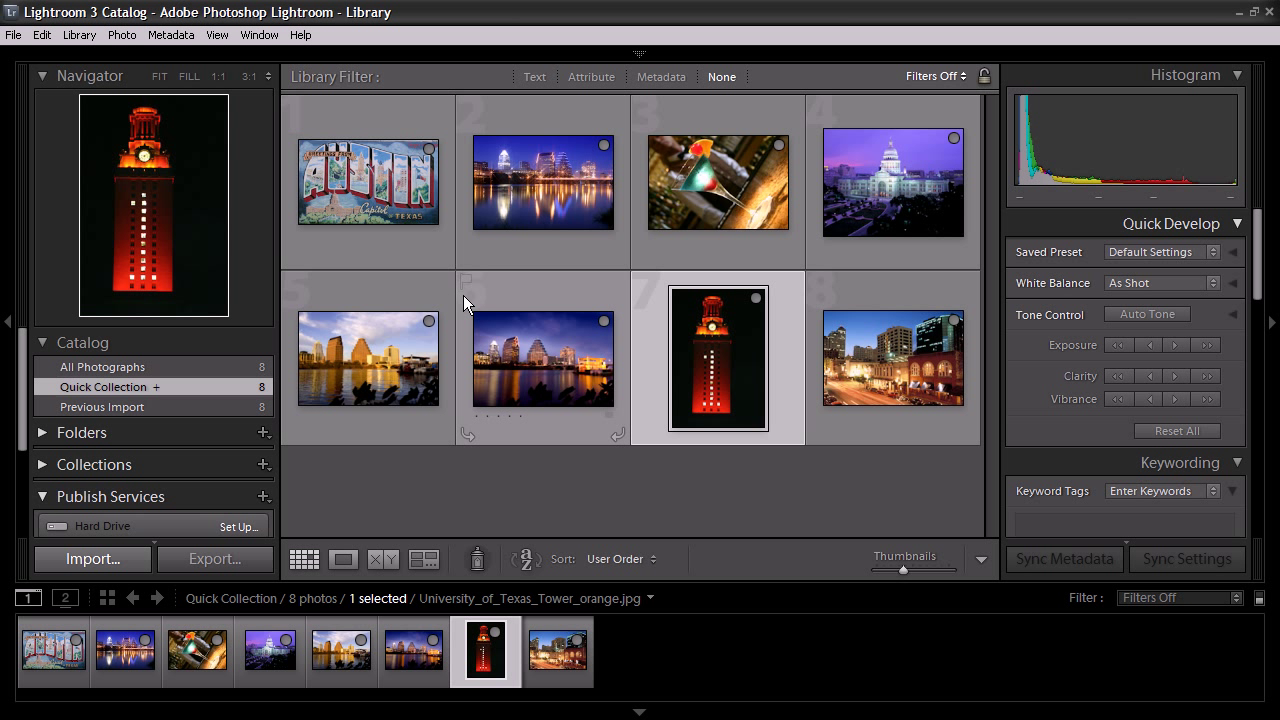
mouse_move(456, 284)
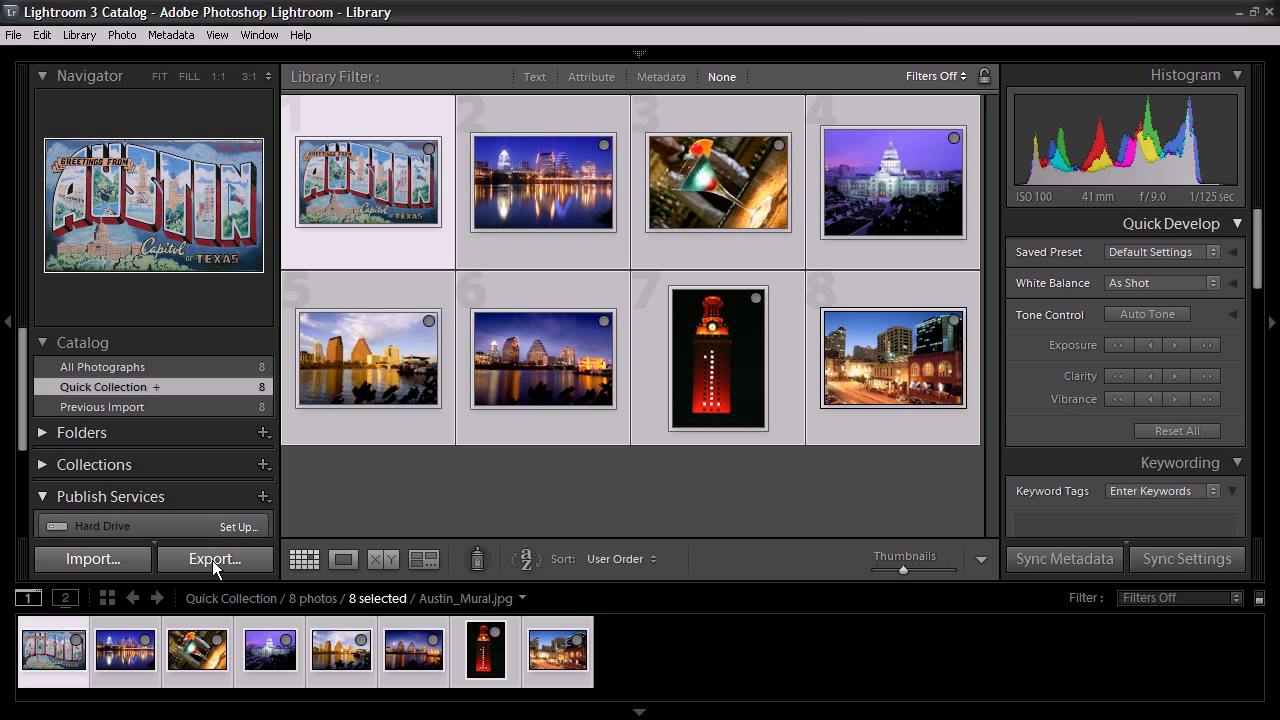
Step: Start an export of the selected photos with ProShow Web as the destination
left_click(212, 558)
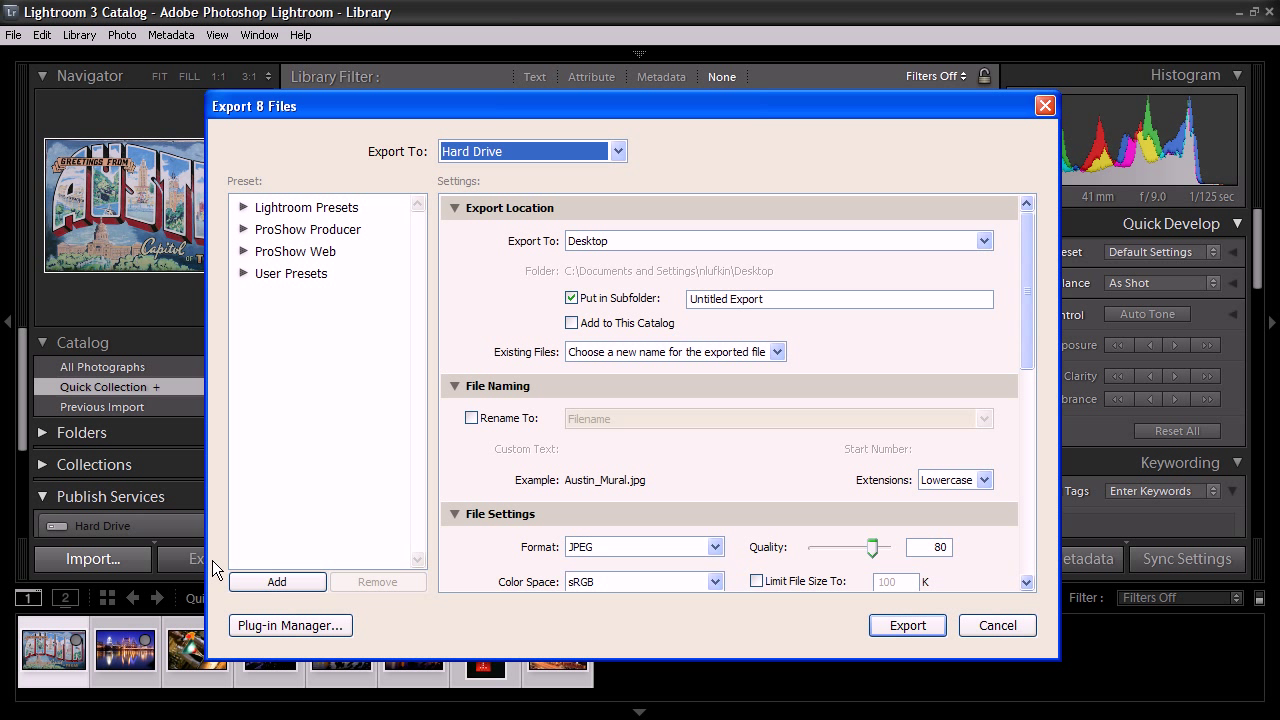
mouse_move(346, 432)
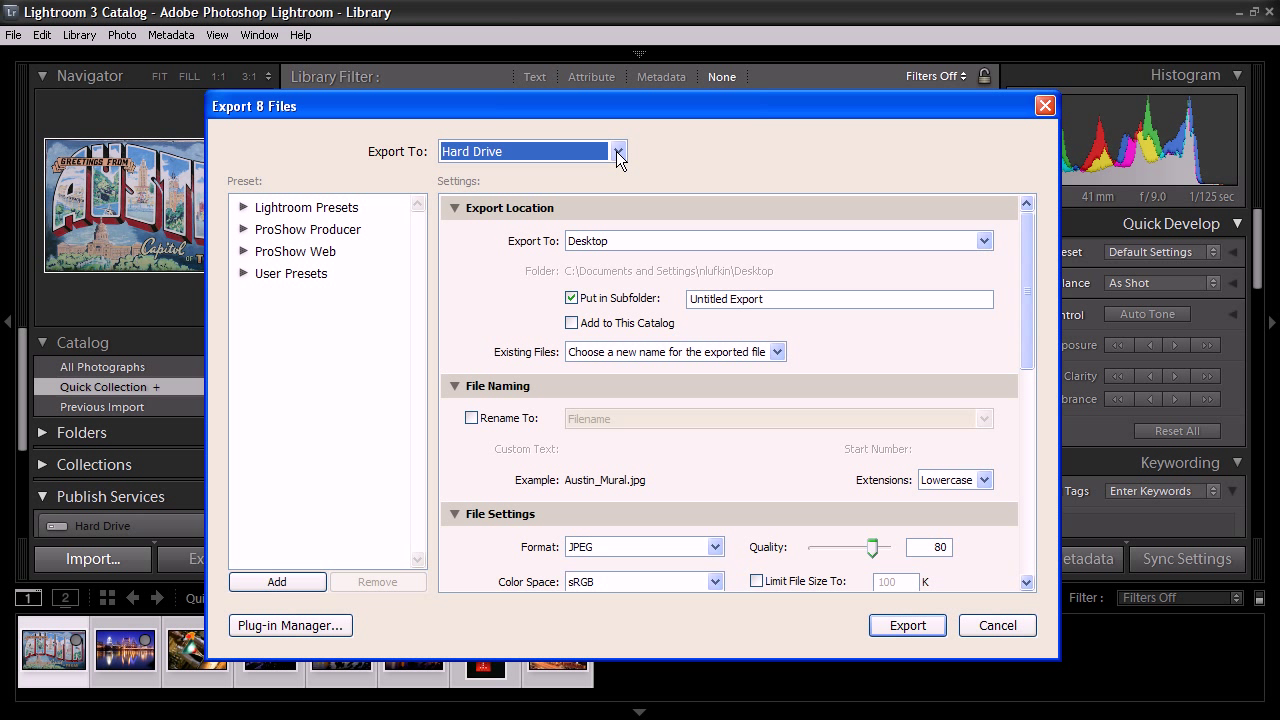
left_click(618, 152)
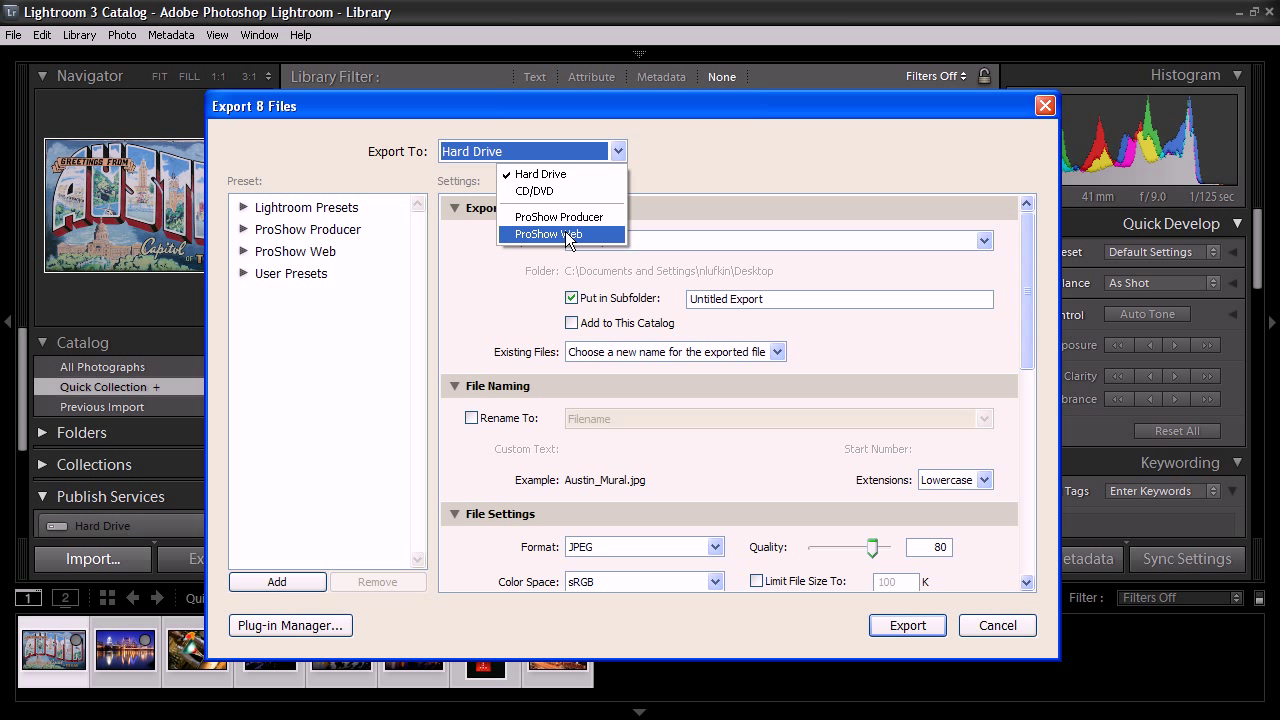
left_click(562, 234)
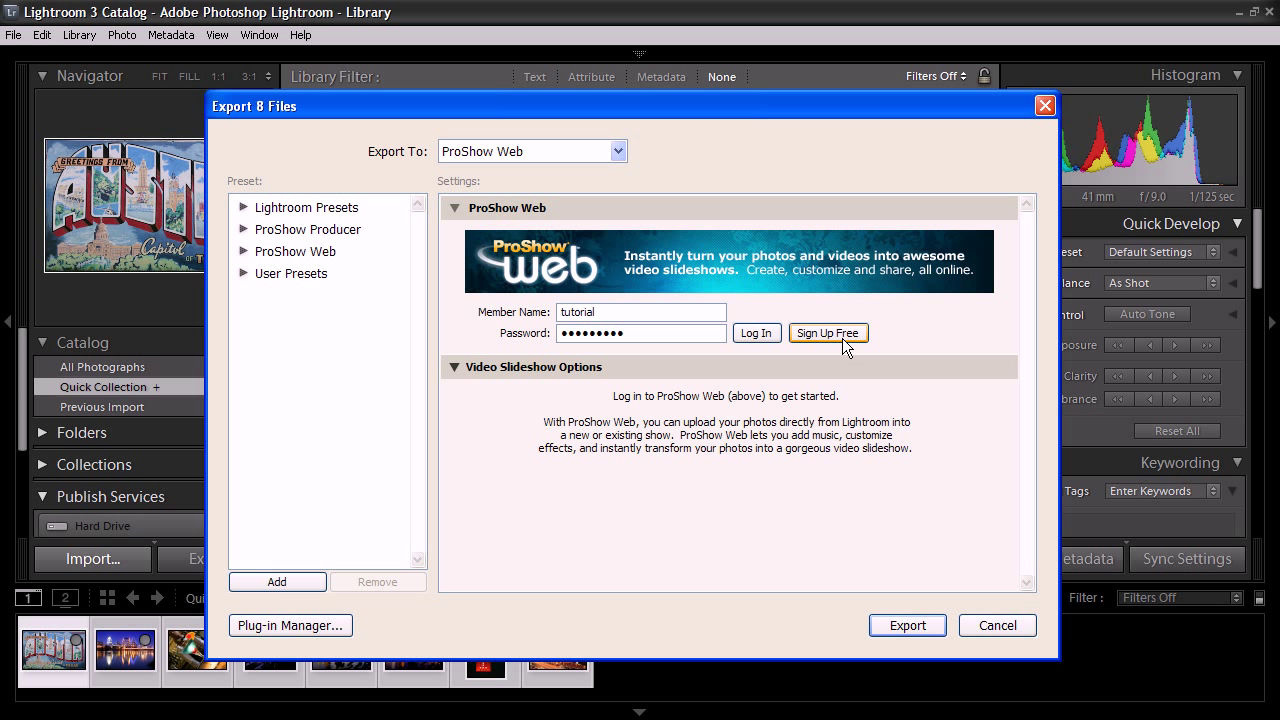
Step: Log in to ProShow Web and create a new show titled 'Austin Texas'
left_click(756, 332)
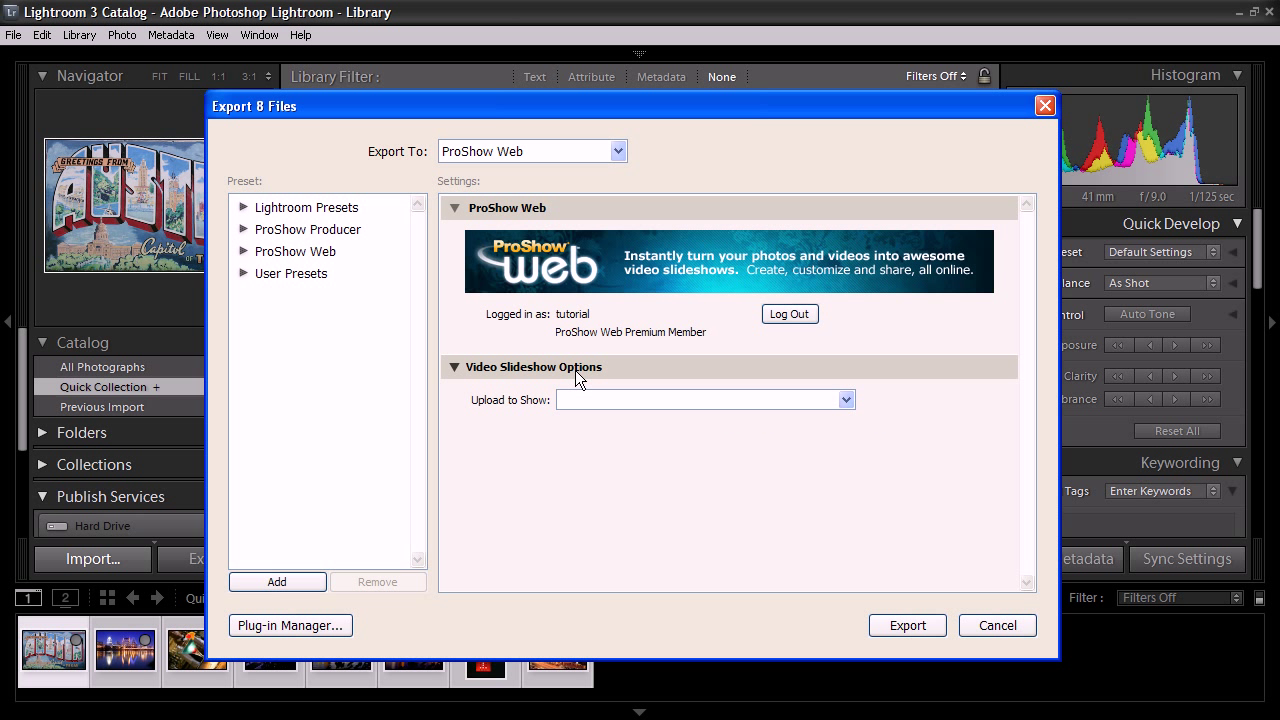
mouse_move(488, 414)
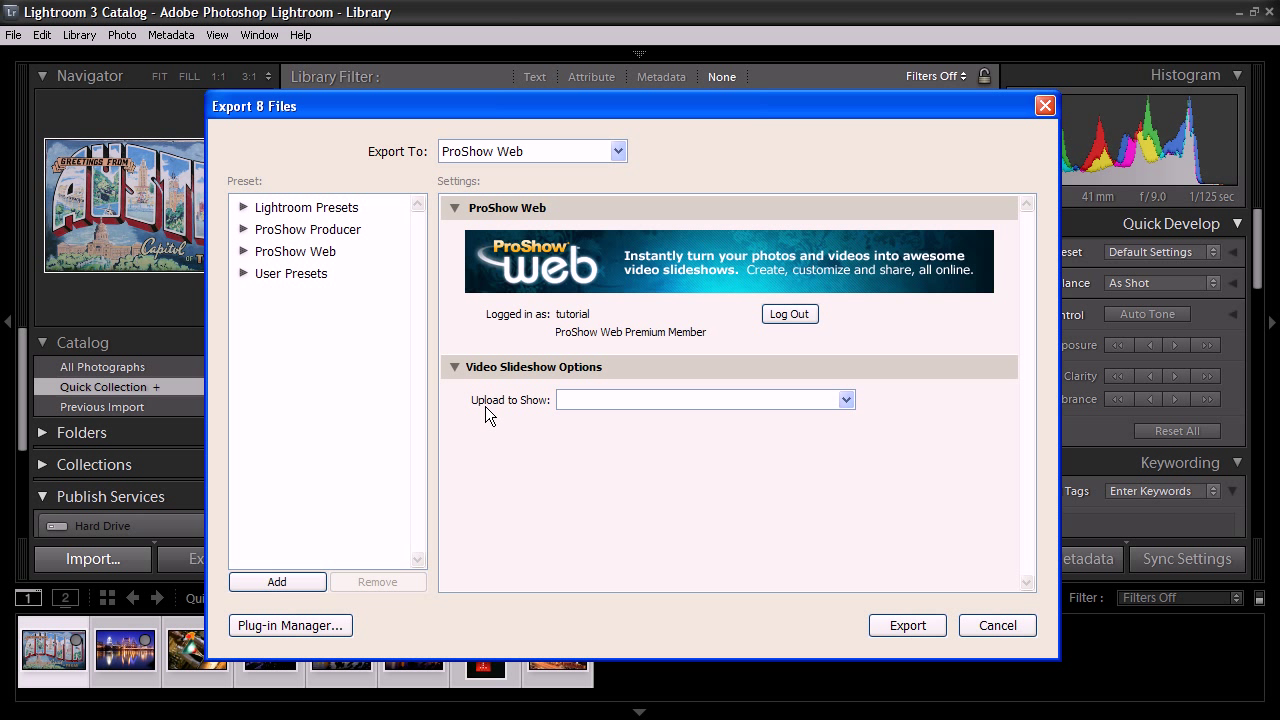
mouse_move(502, 416)
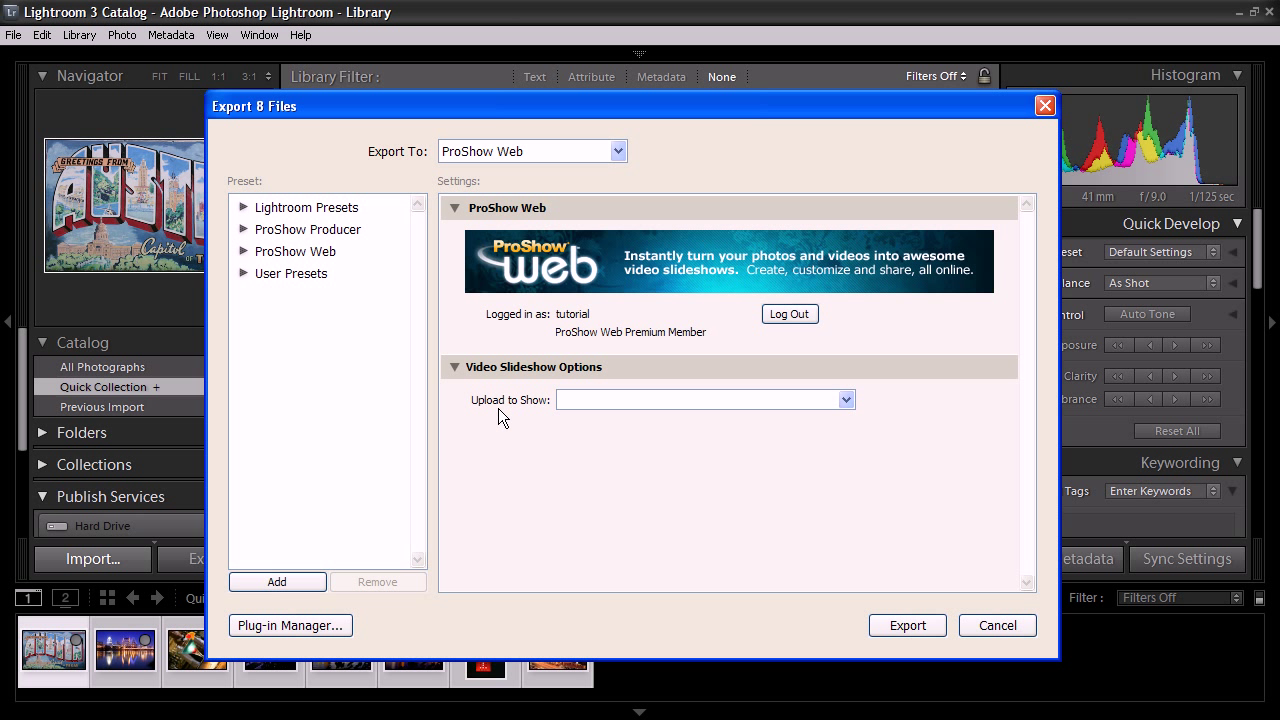
mouse_move(848, 400)
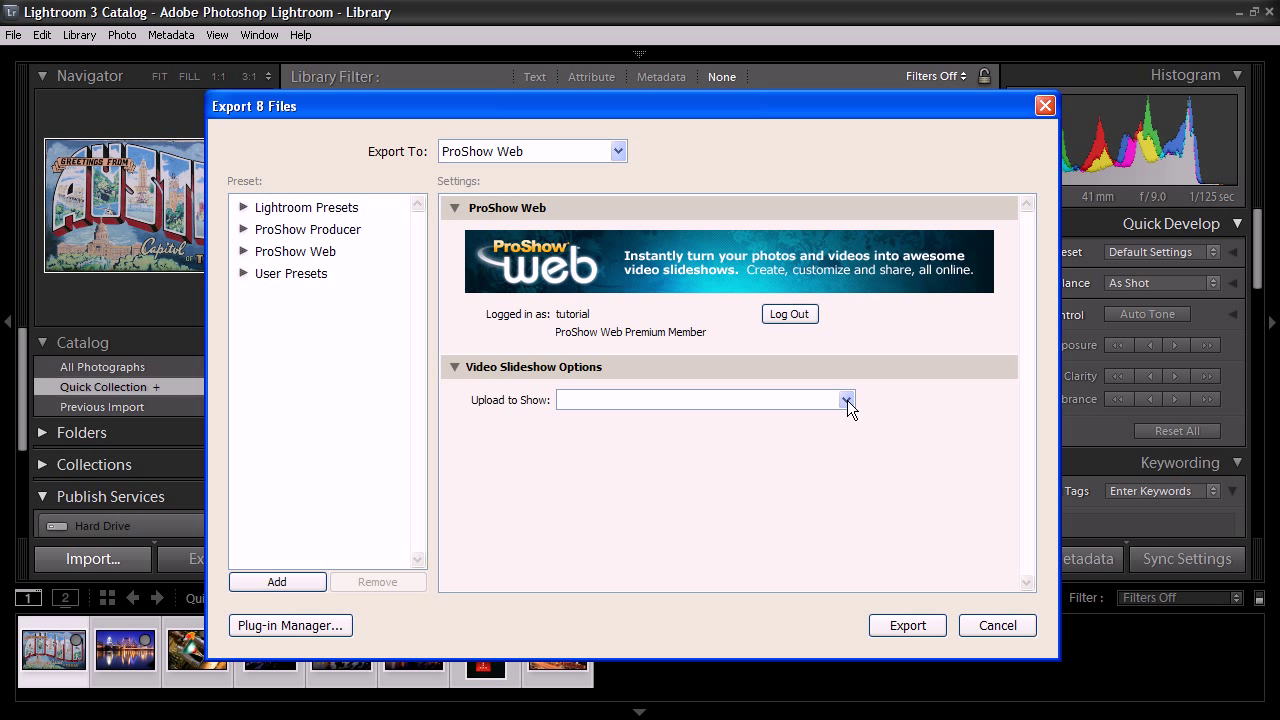
left_click(848, 400)
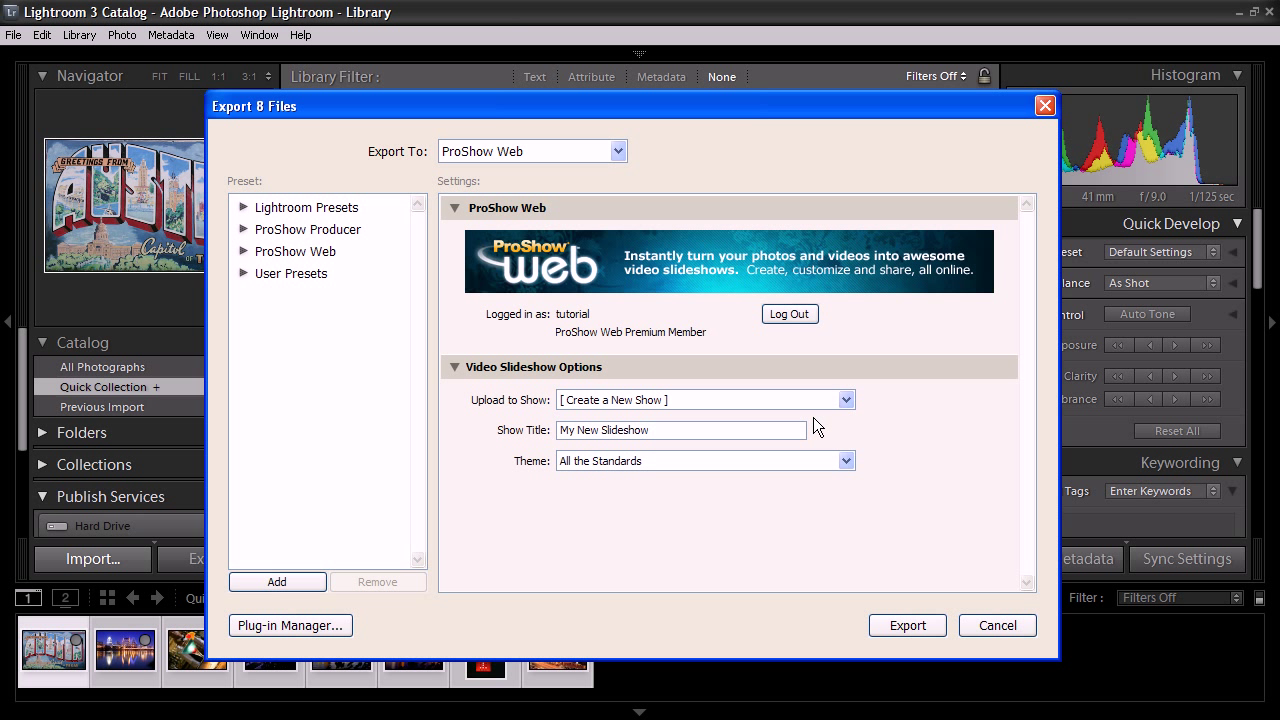
mouse_move(584, 412)
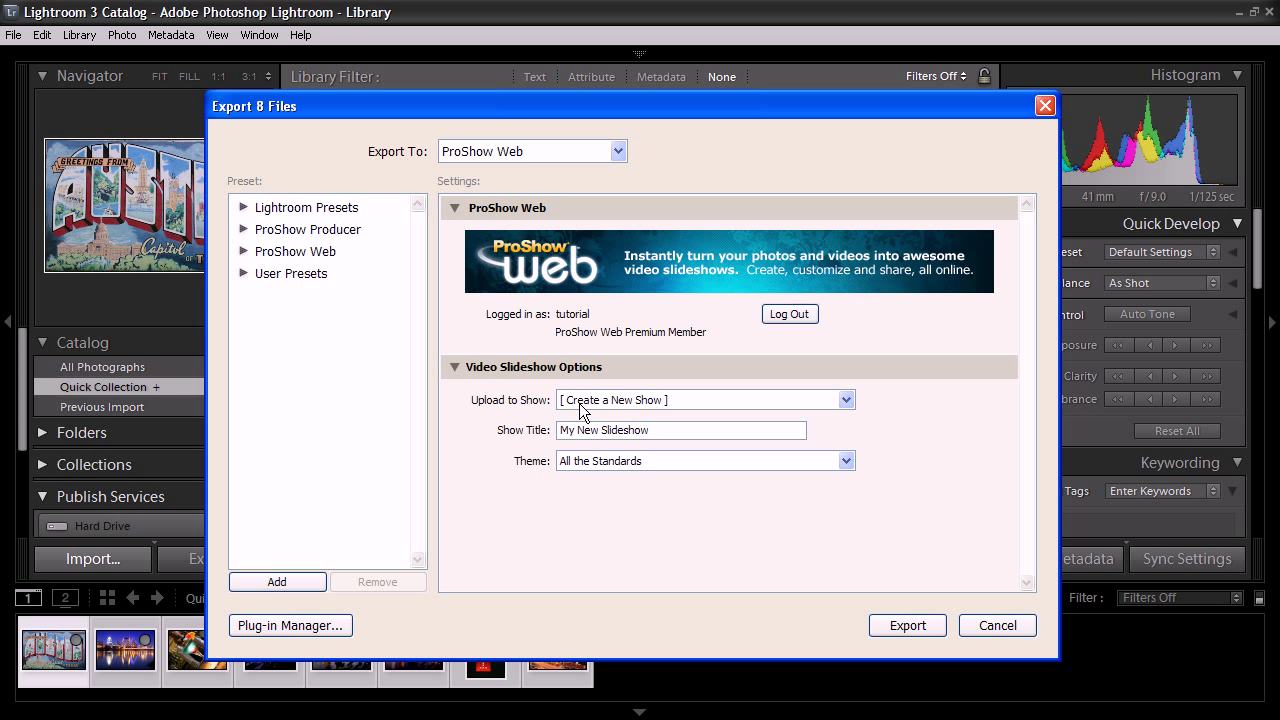
mouse_move(620, 424)
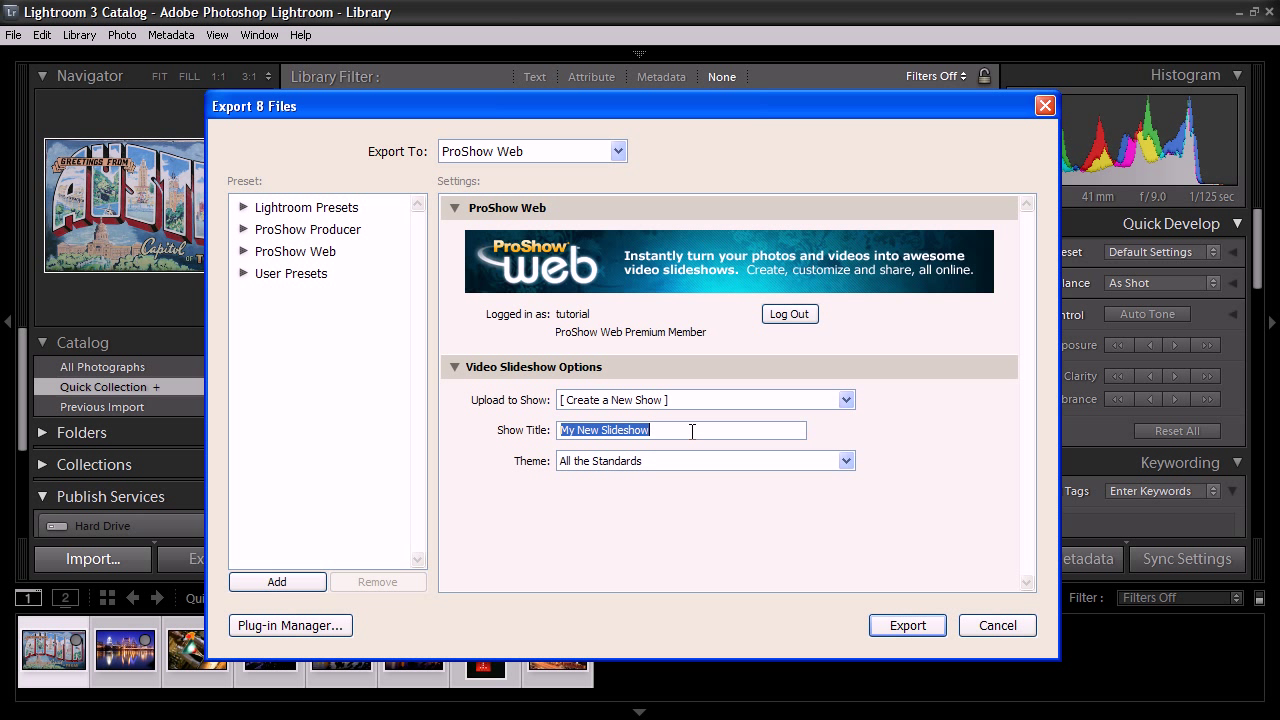
type("A")
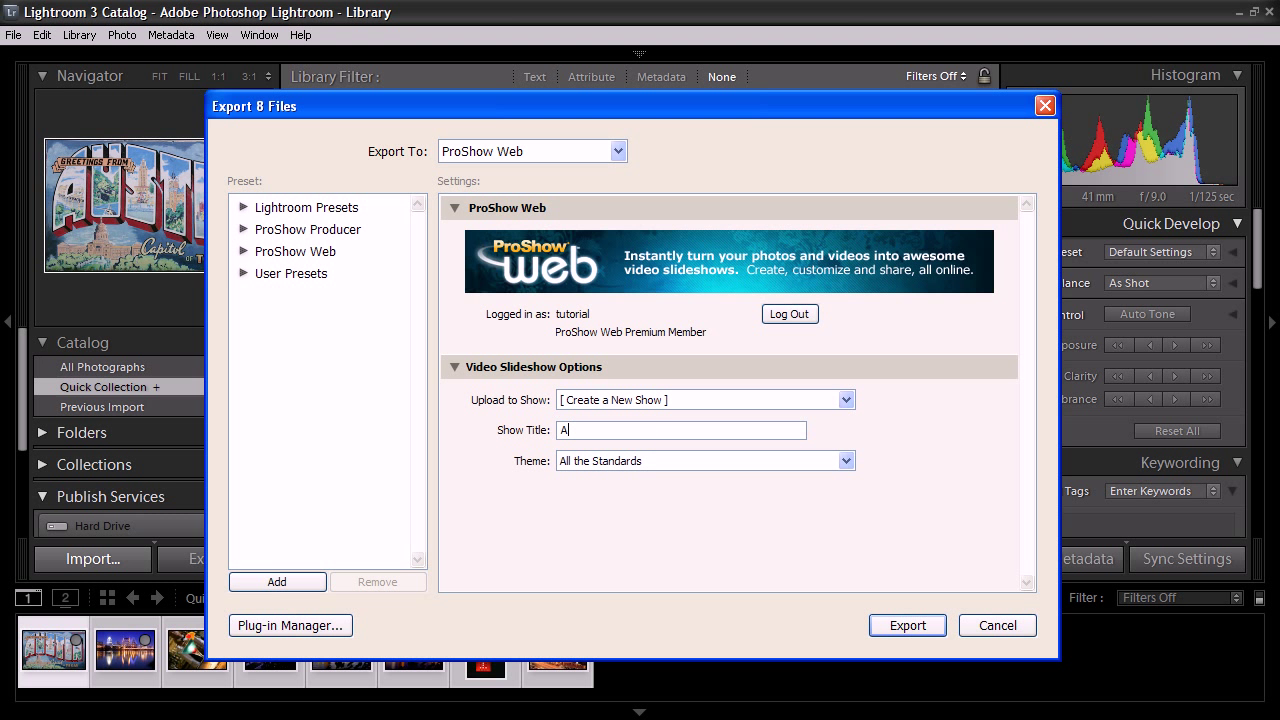
type("ustin Texas")
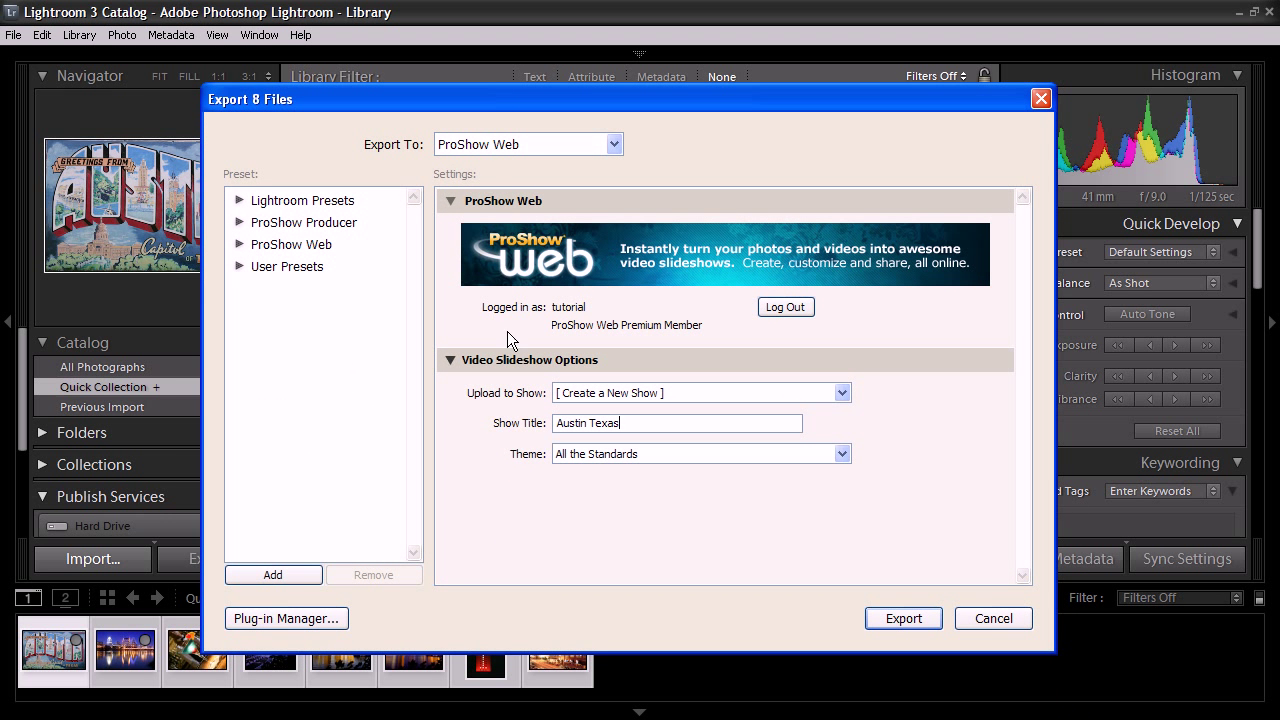
mouse_move(530, 470)
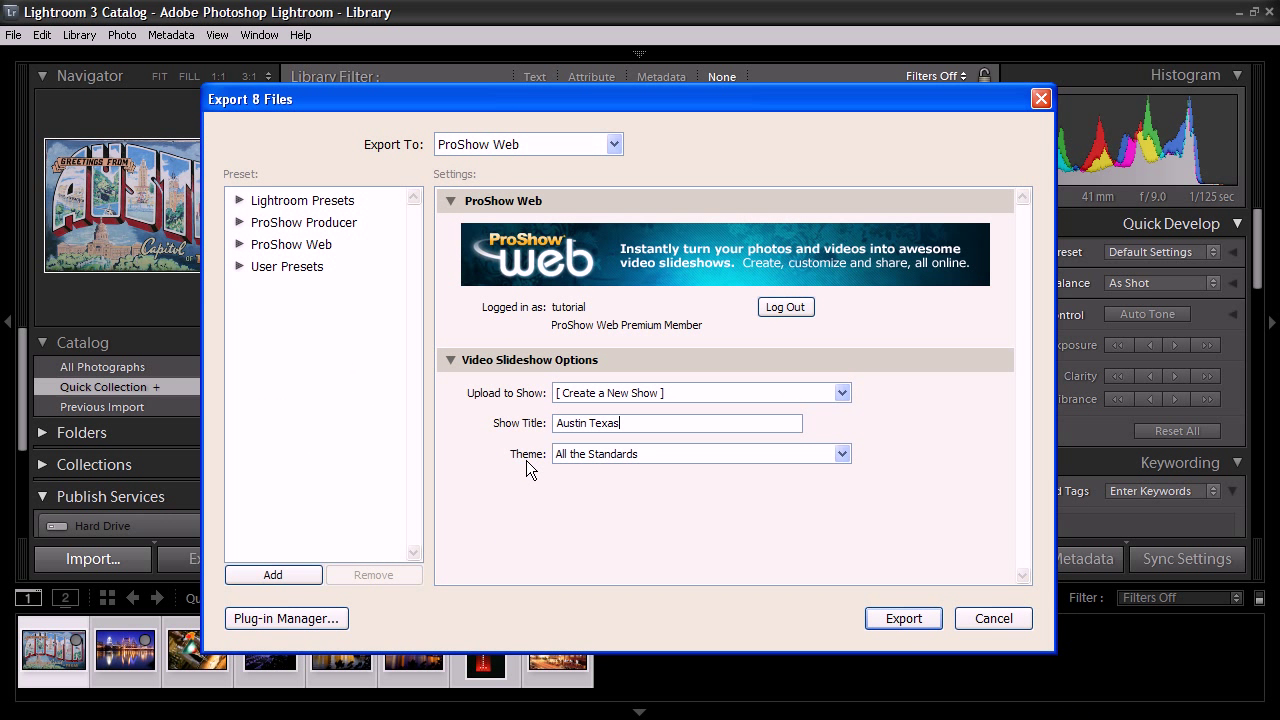
Step: Choose the Impact slideshow theme and export the photos to the new show
left_click(840, 452)
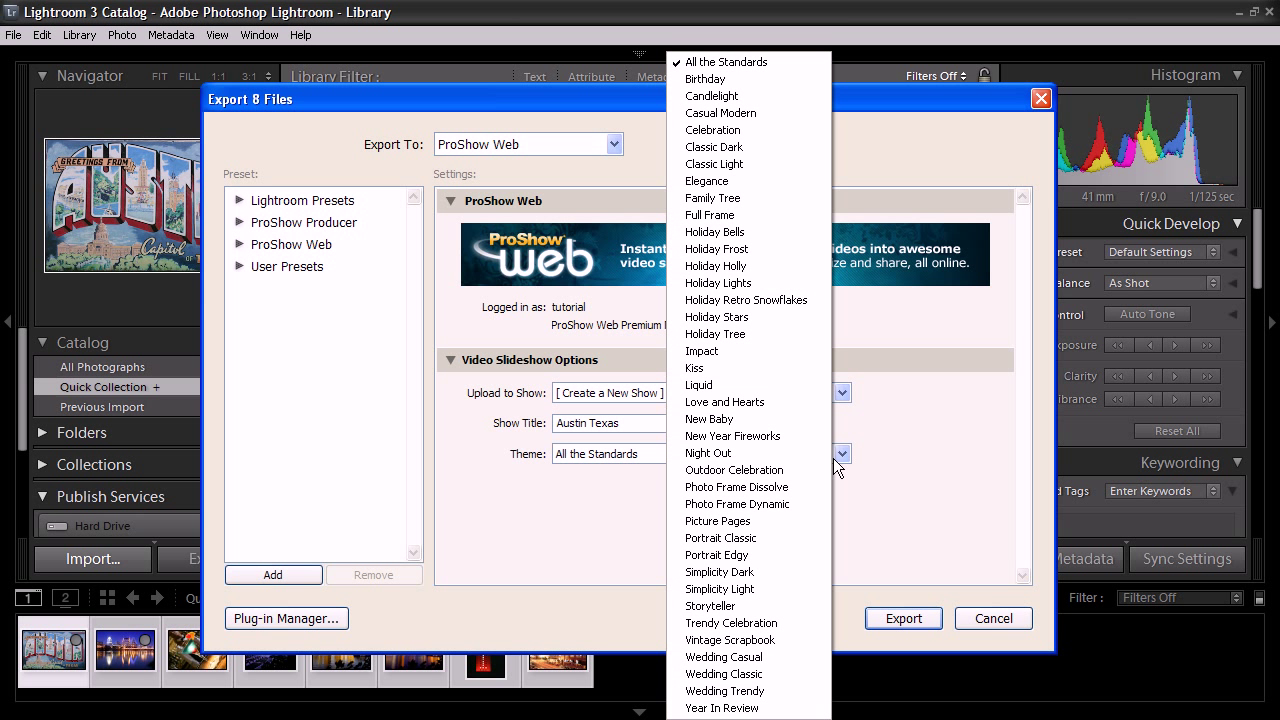
mouse_move(732, 436)
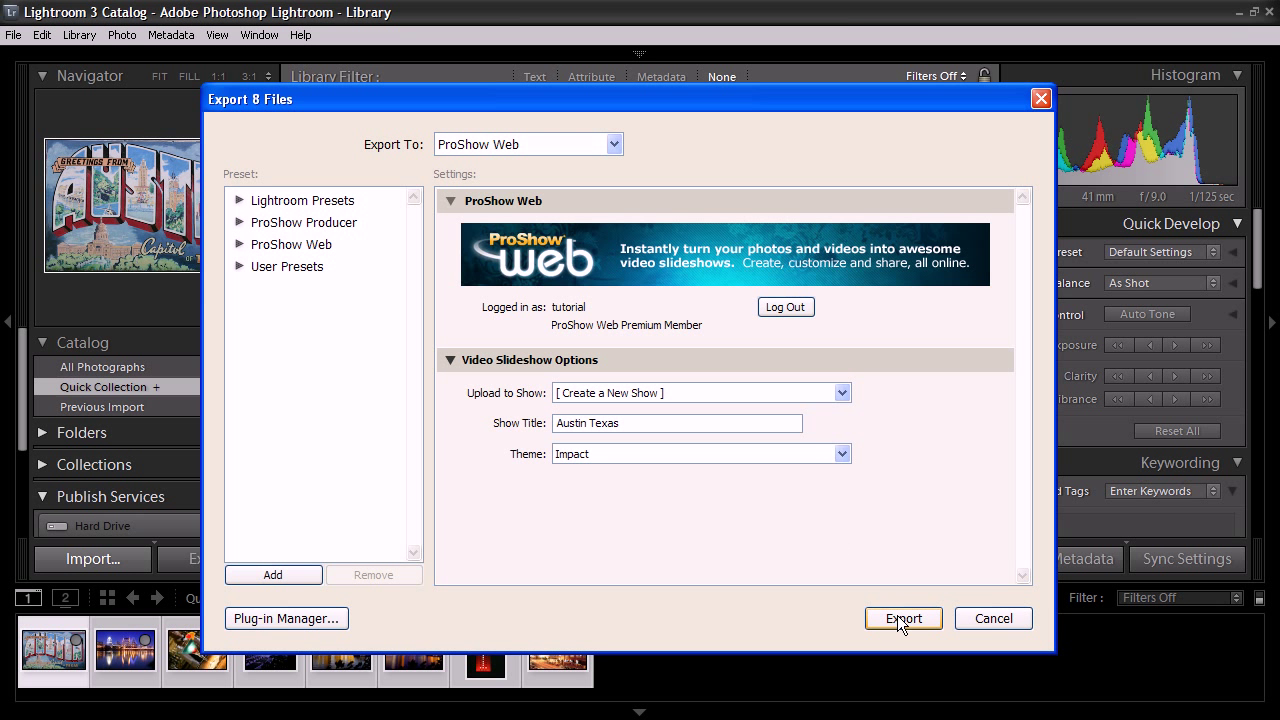
left_click(902, 618)
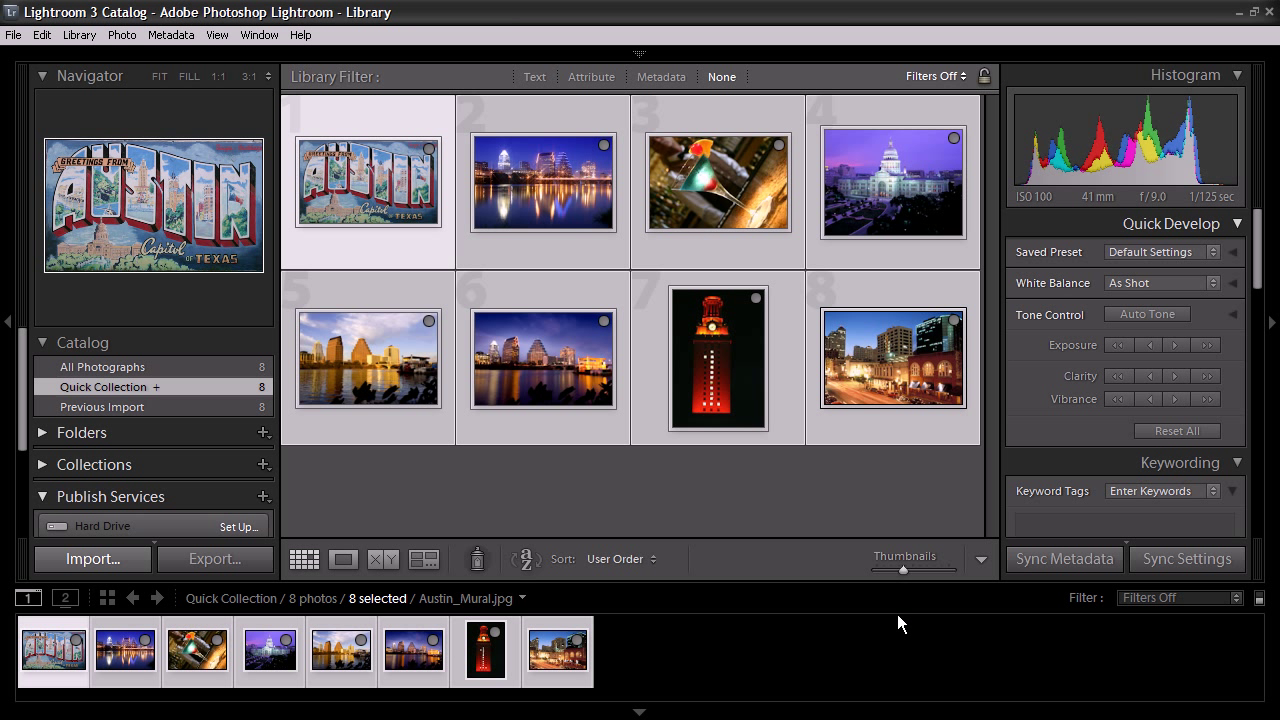
mouse_move(844, 540)
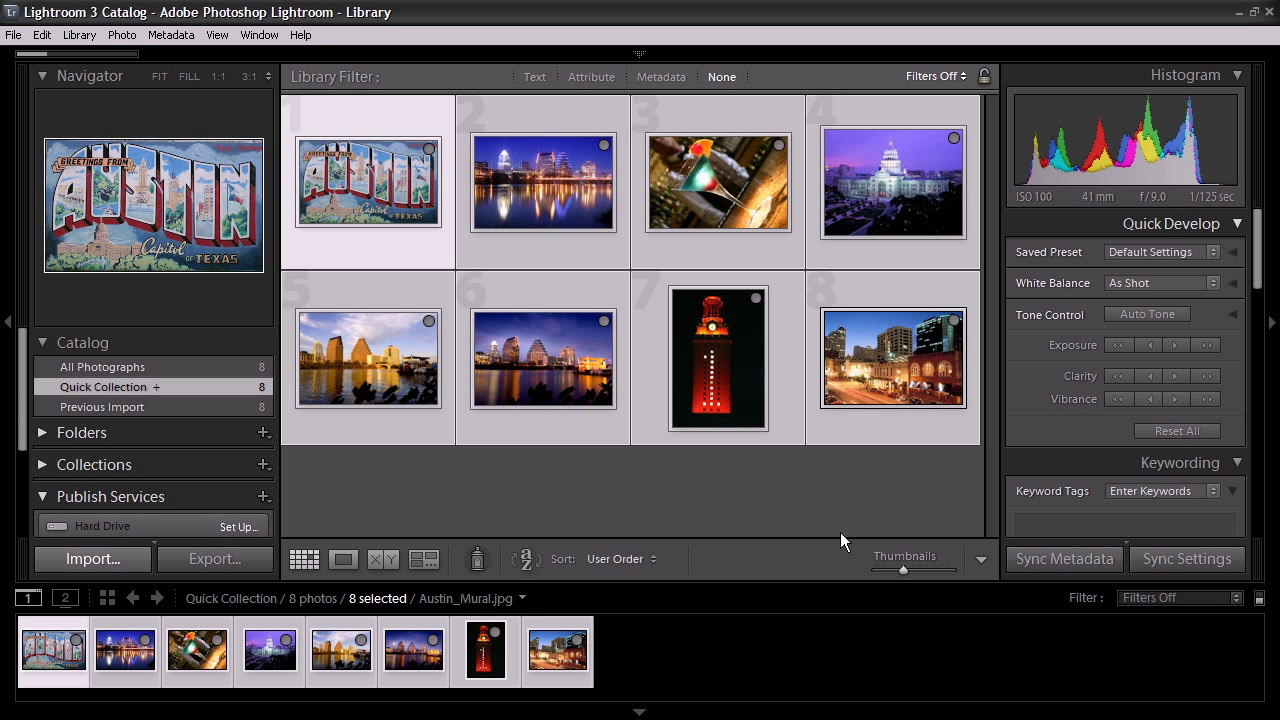
mouse_move(800, 464)
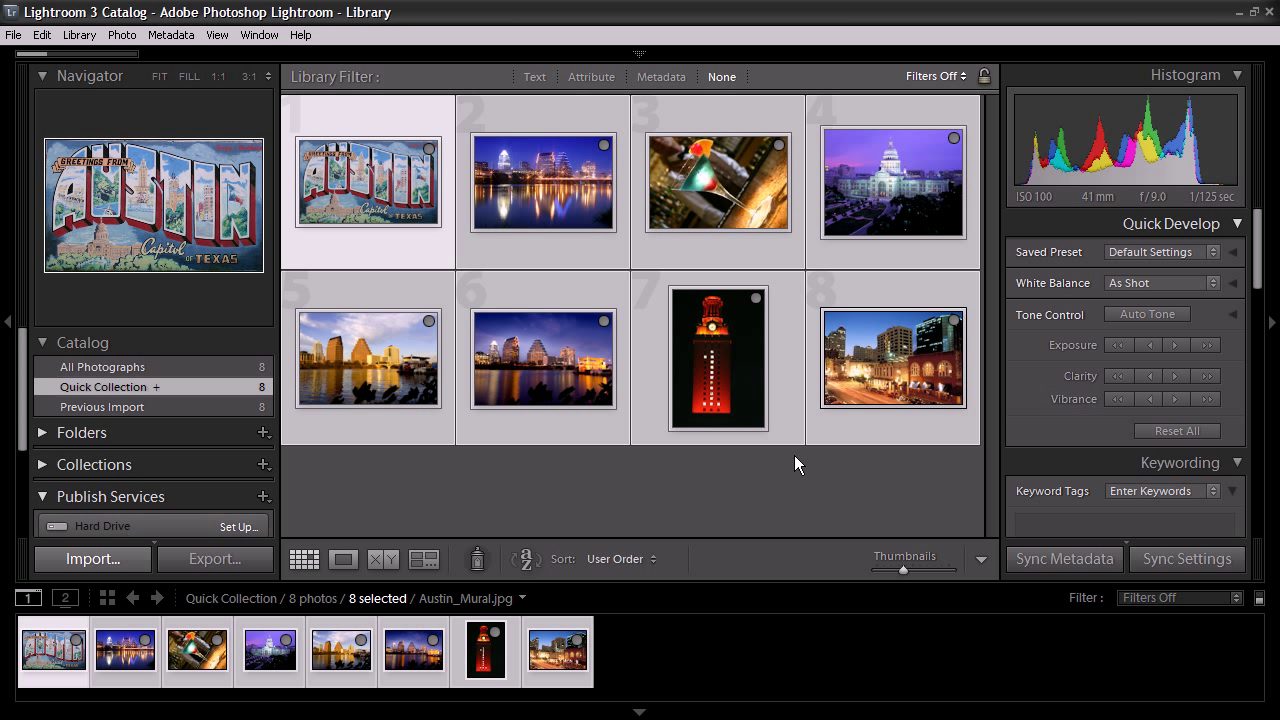
mouse_move(508, 248)
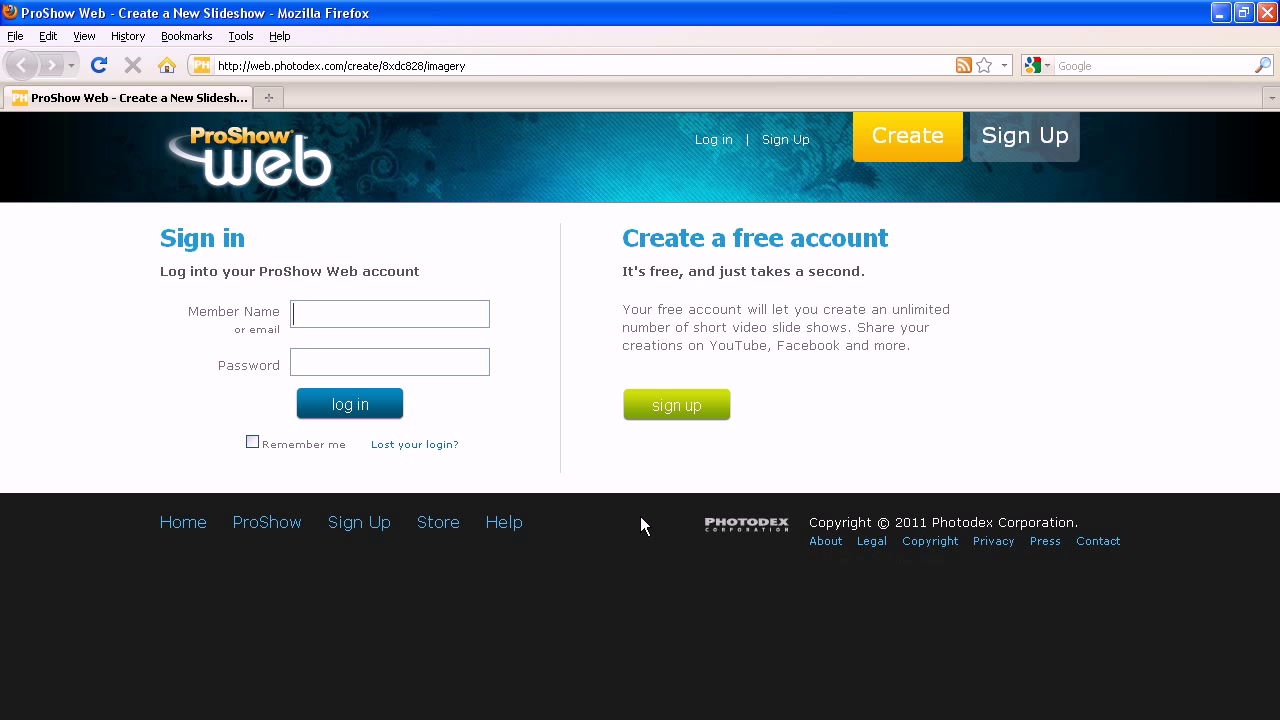
Step: Sign in to the ProShow Web account in the browser with the member name and password
left_click(388, 312)
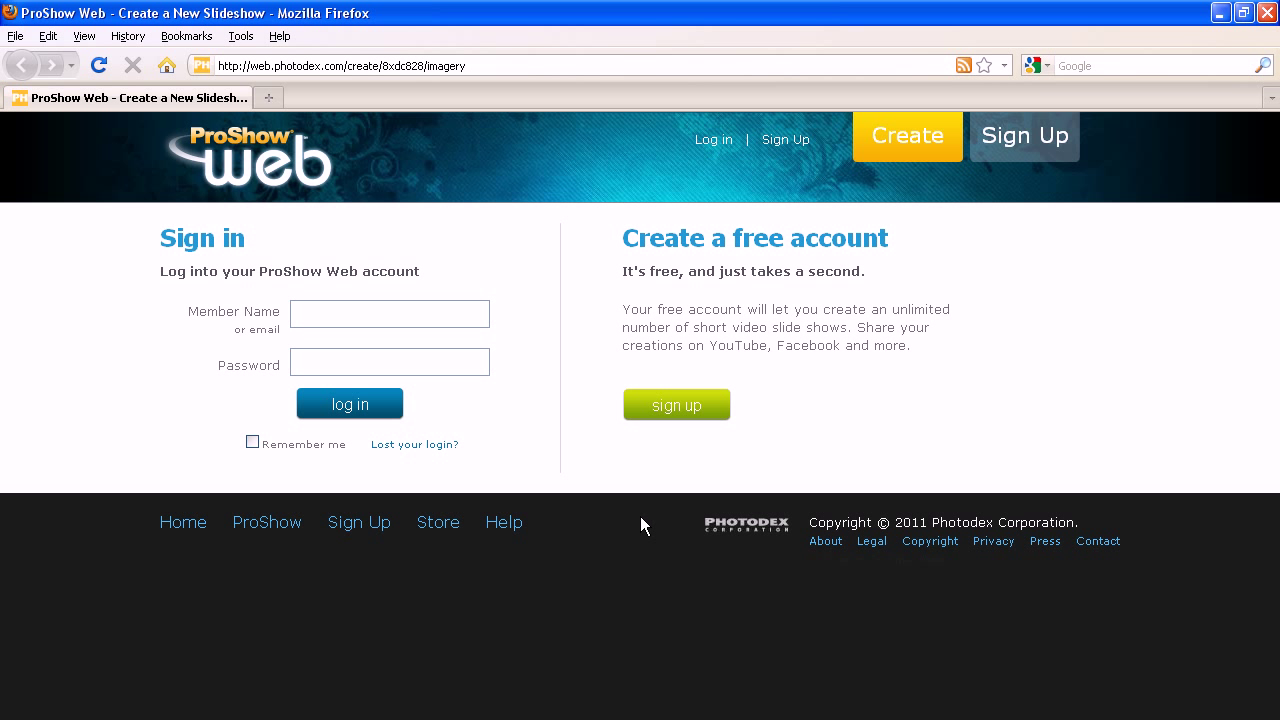
mouse_move(528, 316)
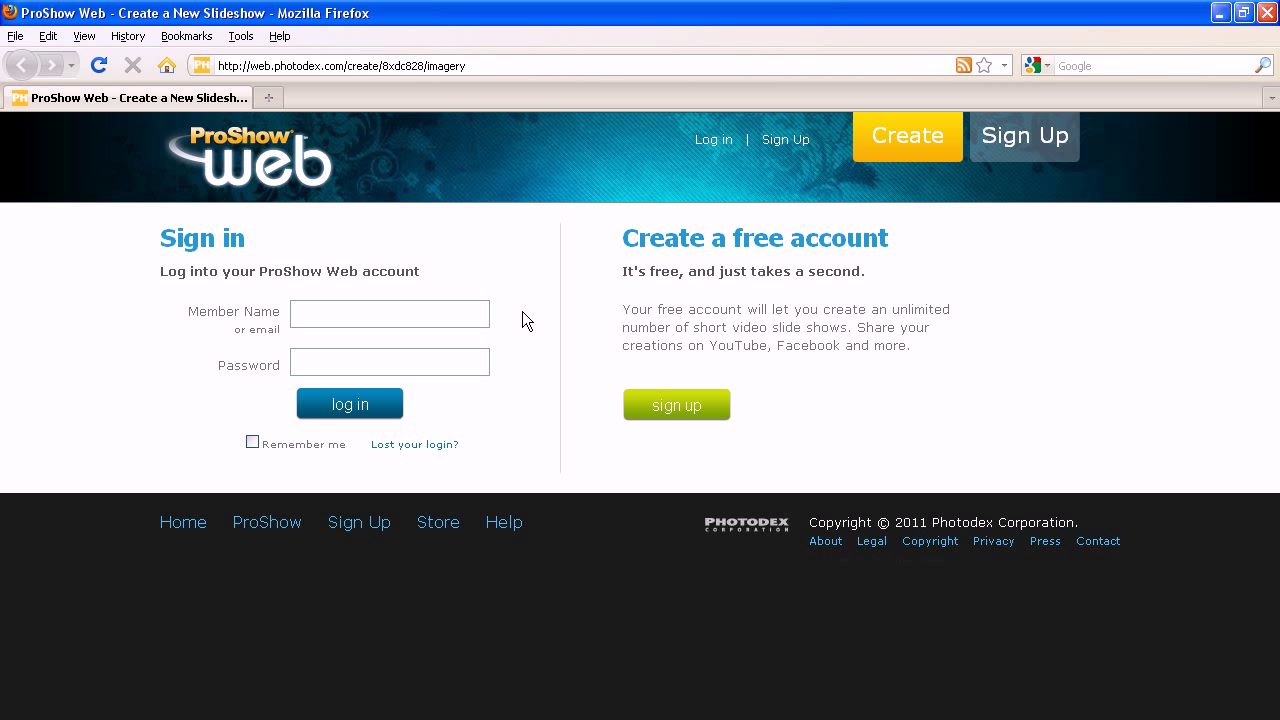
type("tutorial")
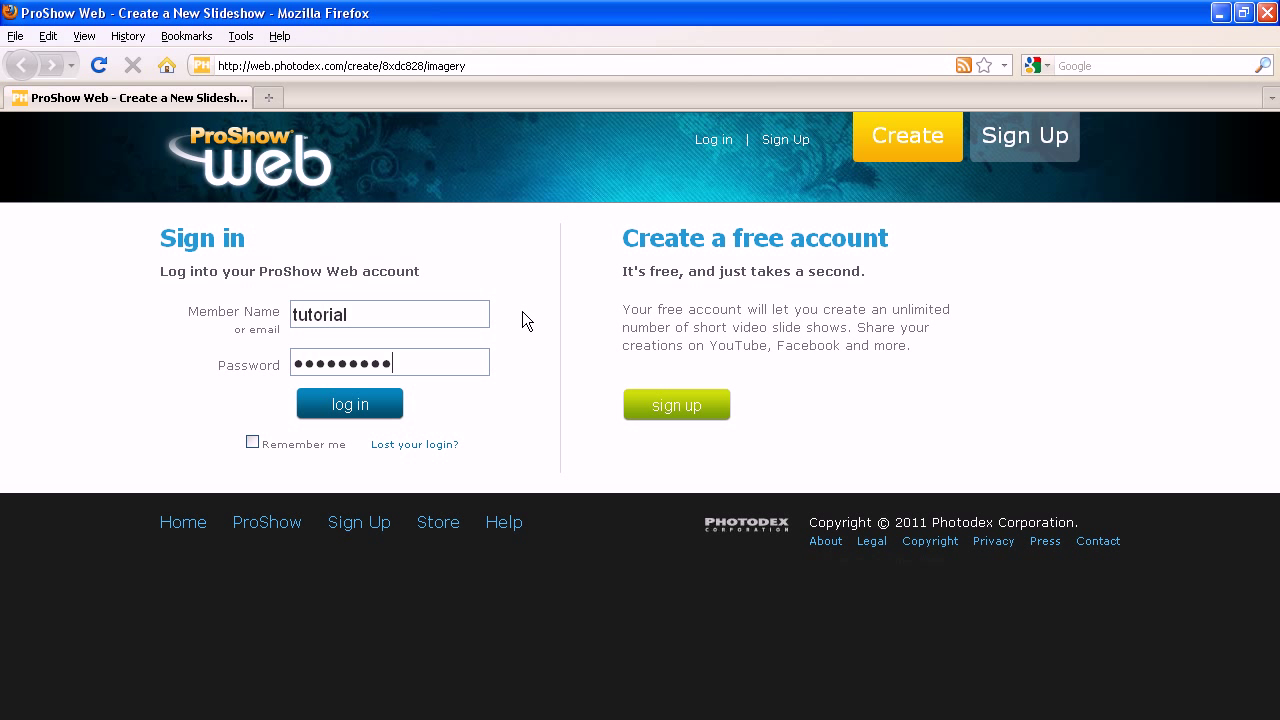
left_click(348, 404)
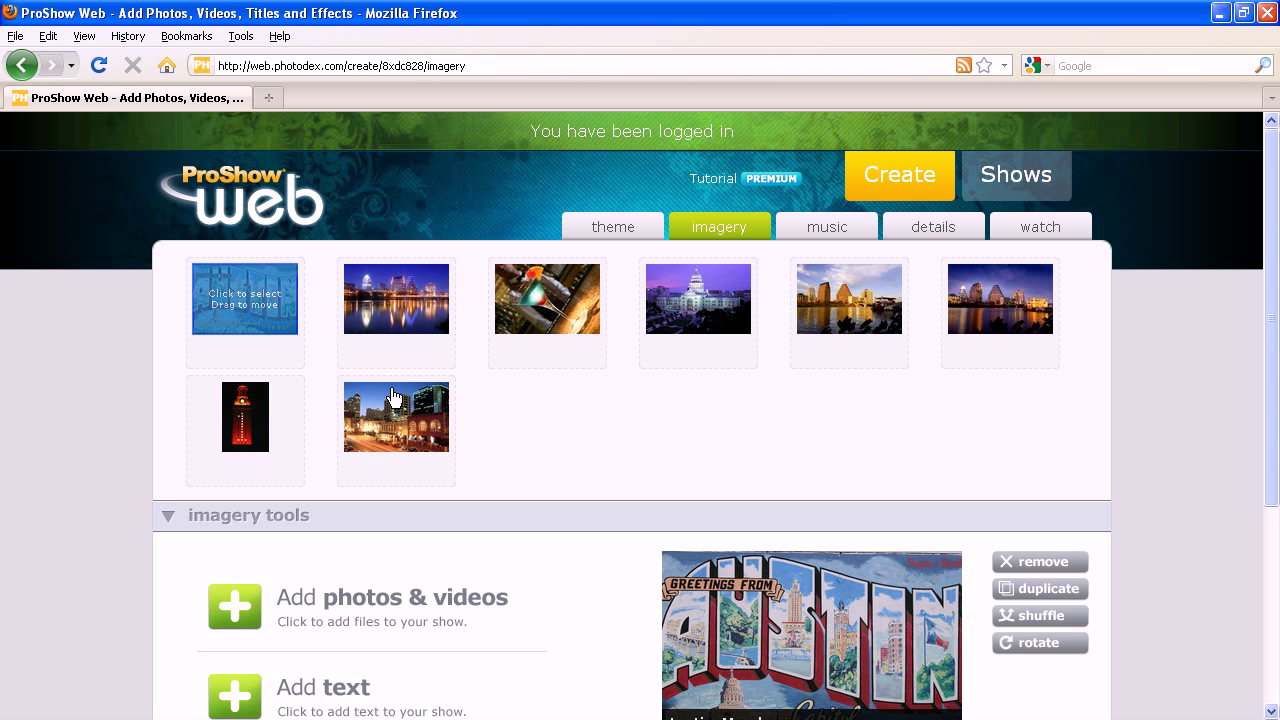
mouse_move(400, 384)
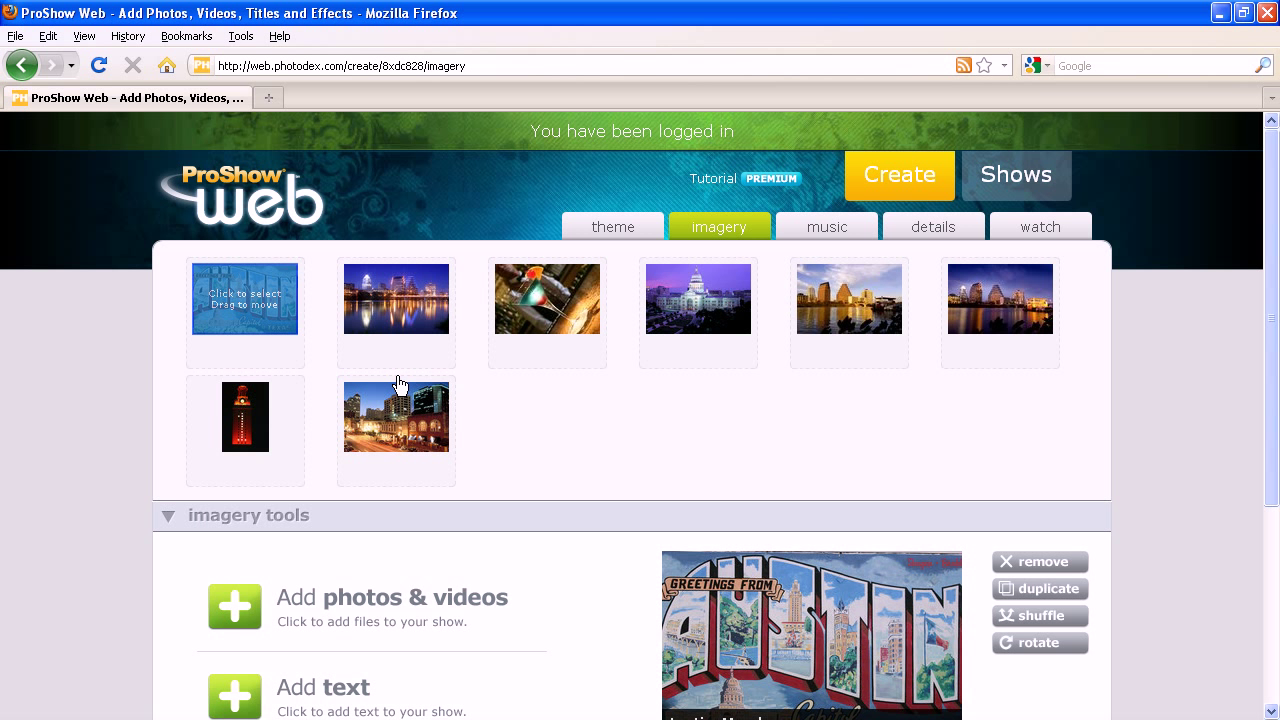
mouse_move(518, 420)
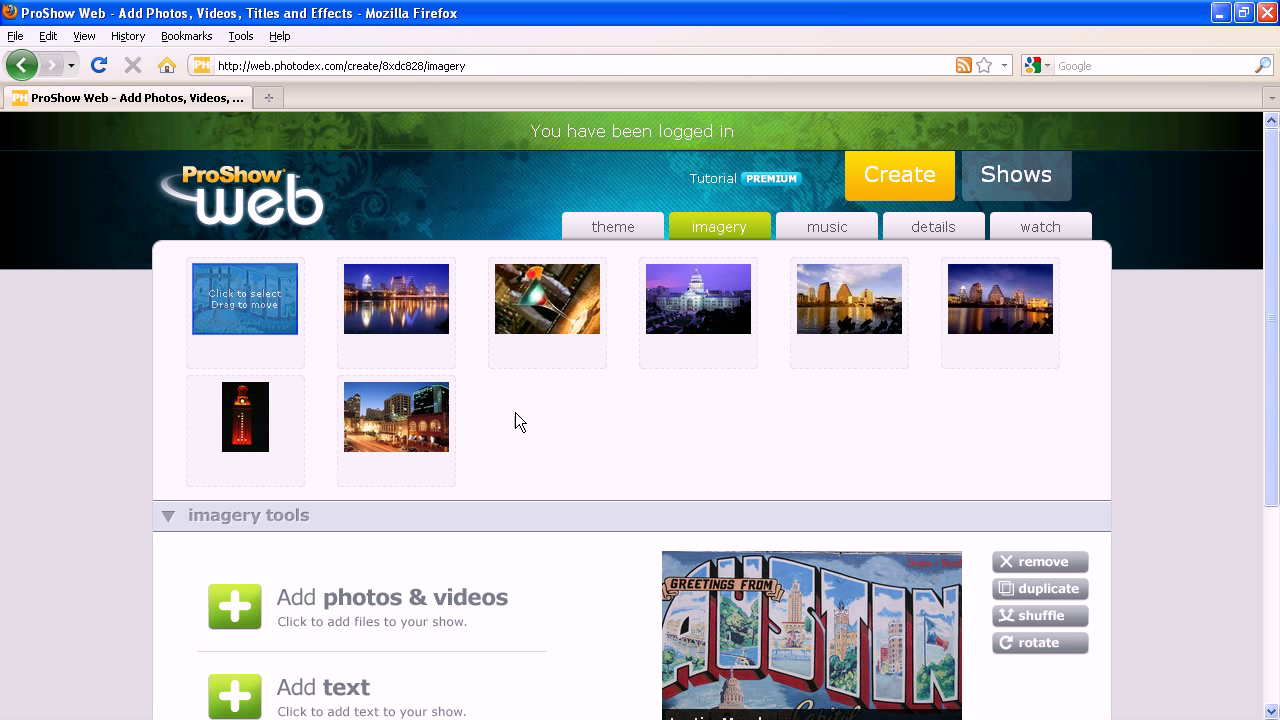
scroll("down", 3)
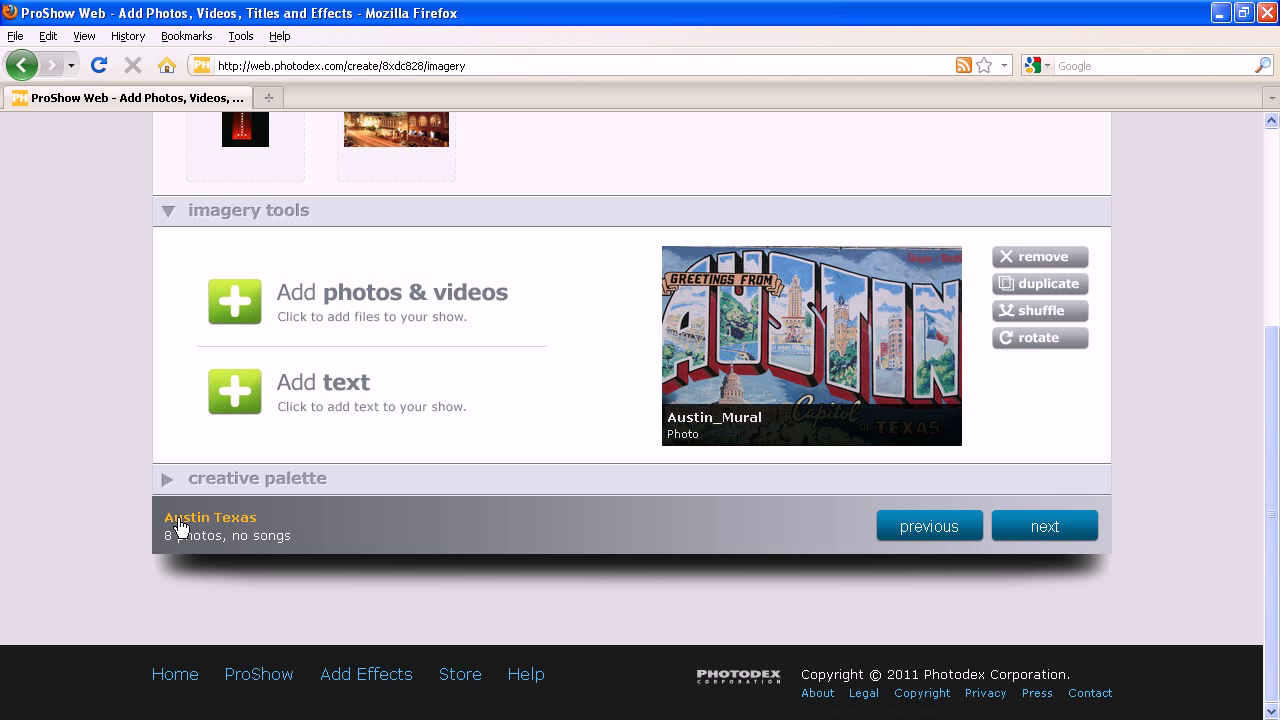
scroll("up", 3)
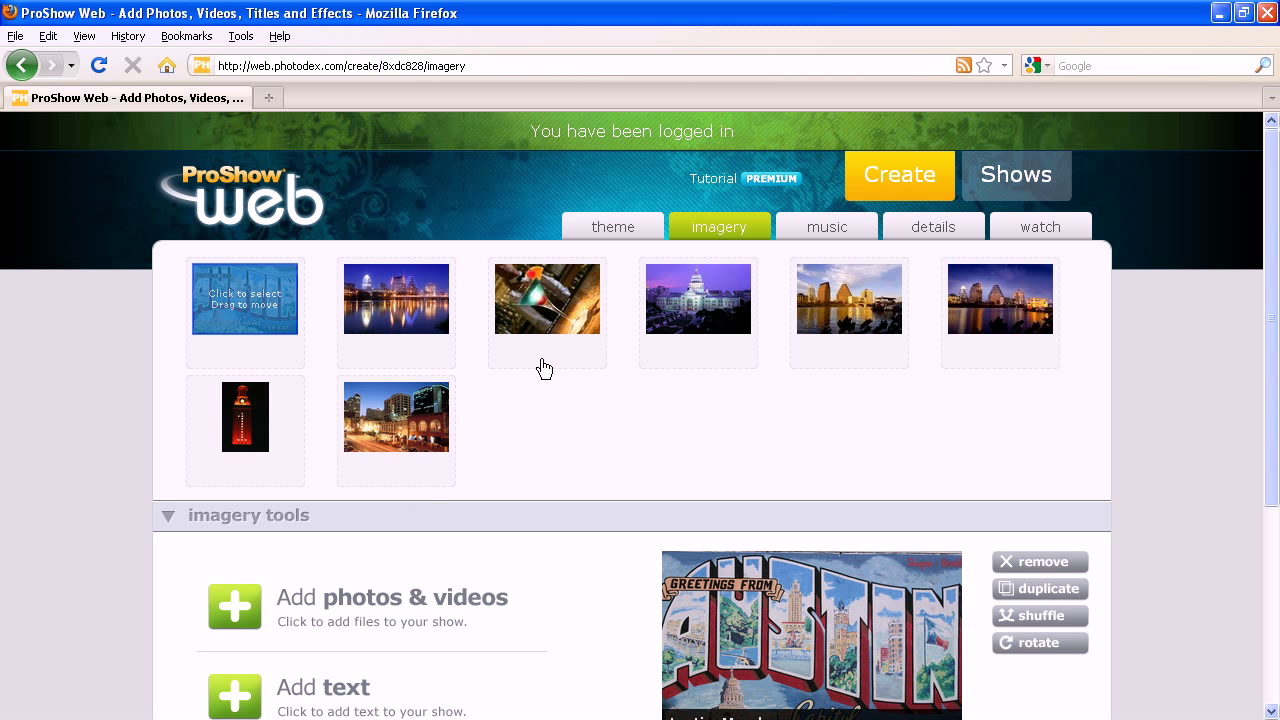
mouse_move(724, 236)
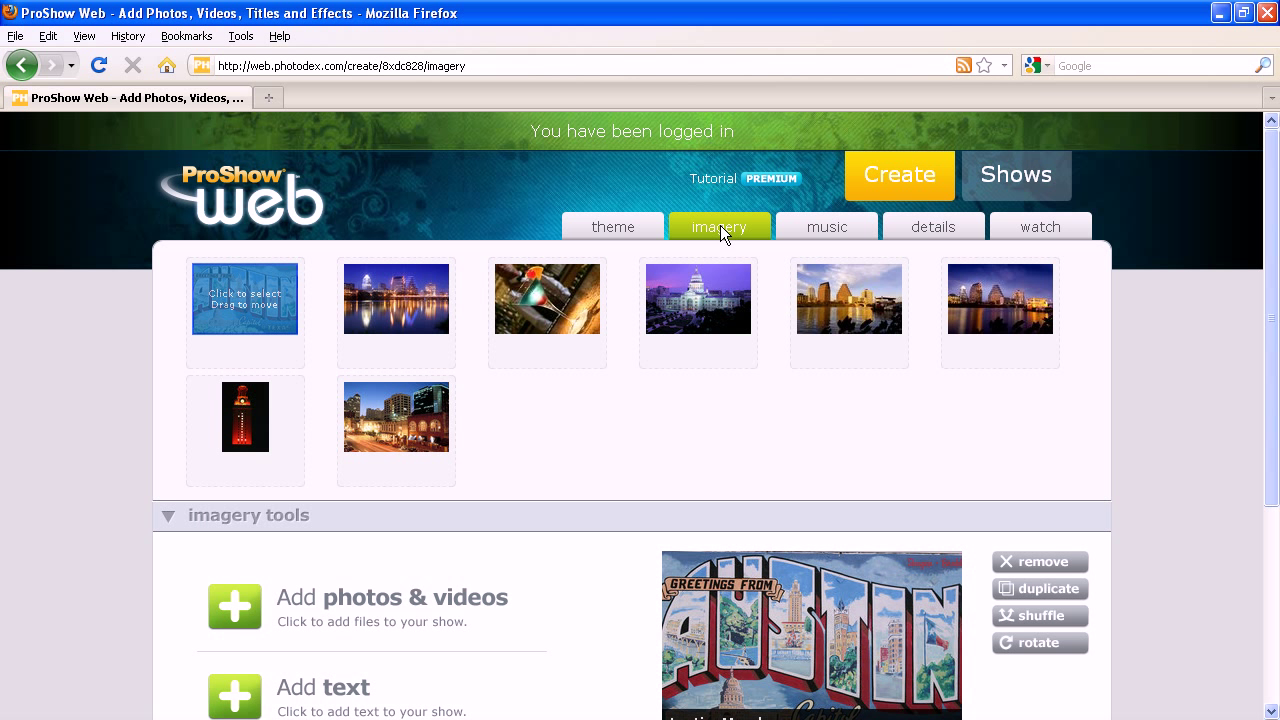
mouse_move(826, 226)
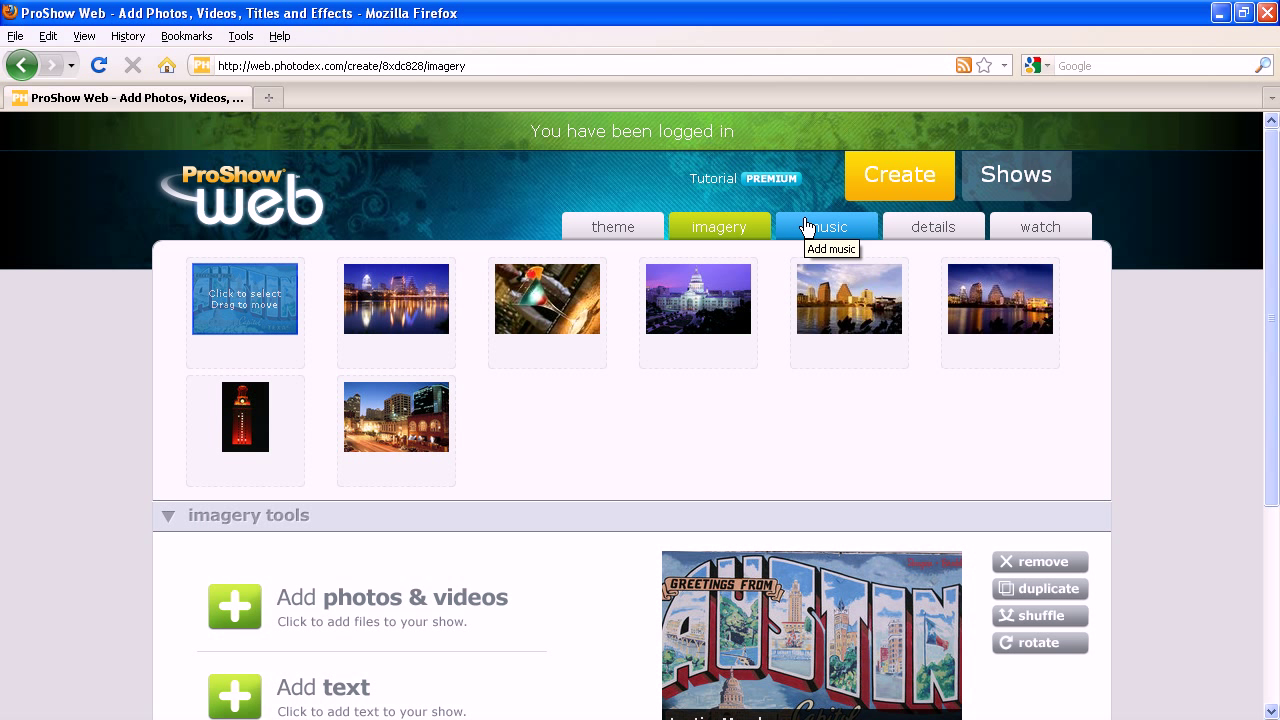
mouse_move(738, 380)
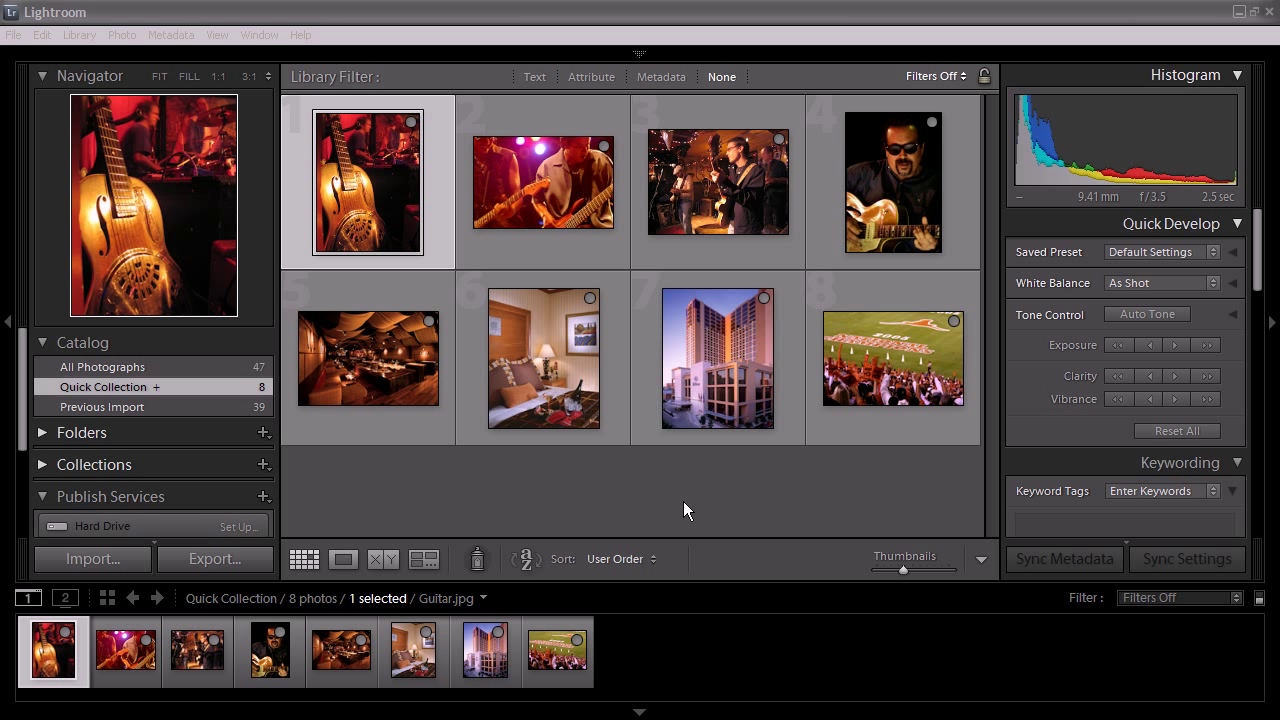
mouse_move(658, 508)
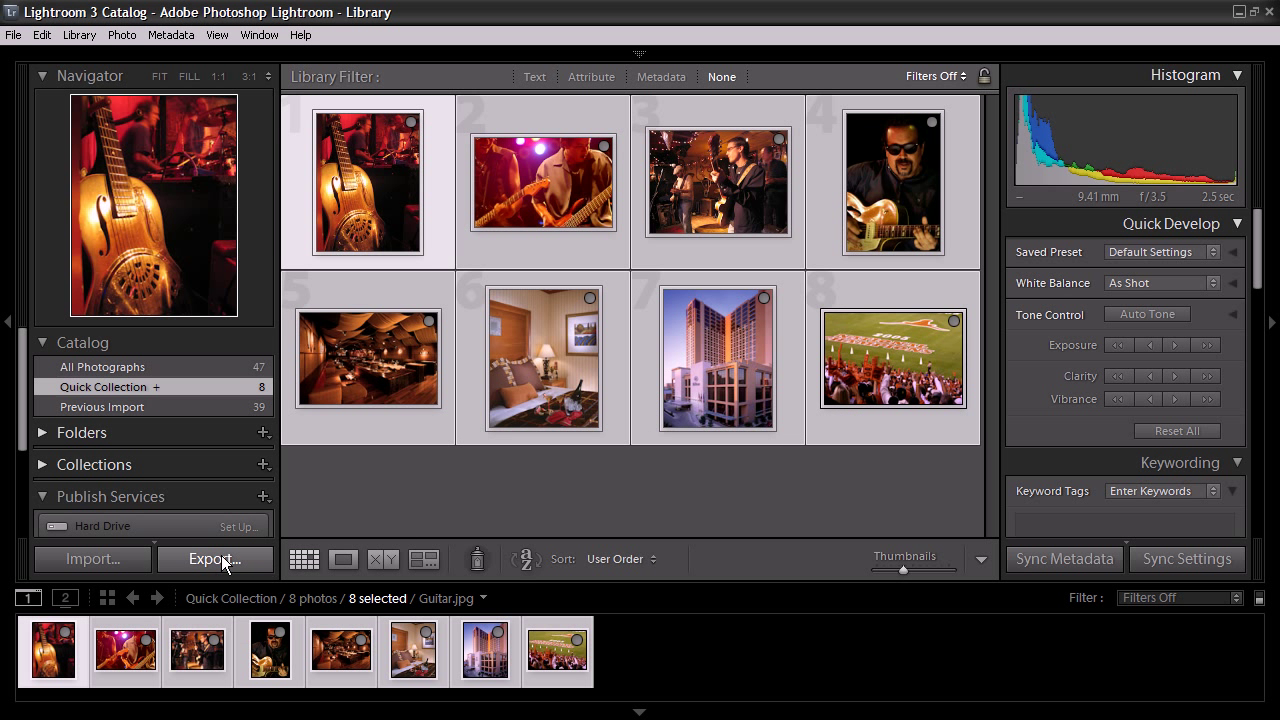
Step: Export the selected photos into the existing 'Austin Texas (8 items)' show
left_click(212, 558)
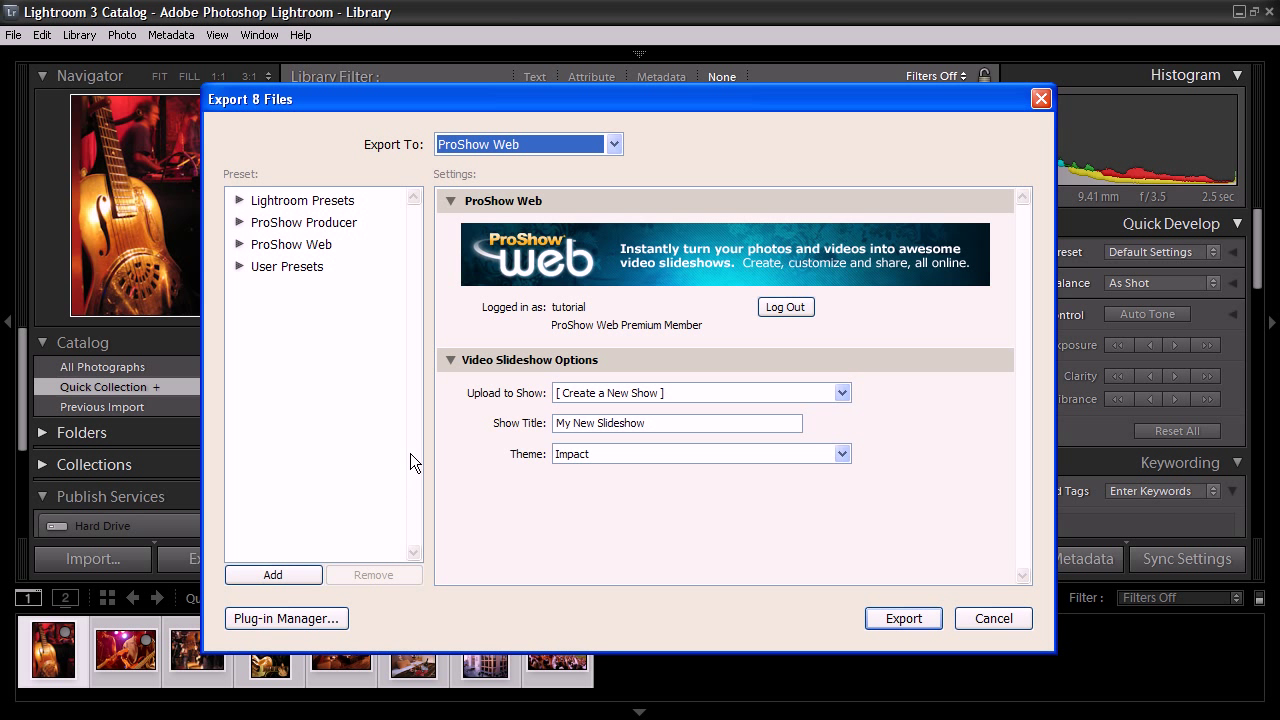
mouse_move(678, 402)
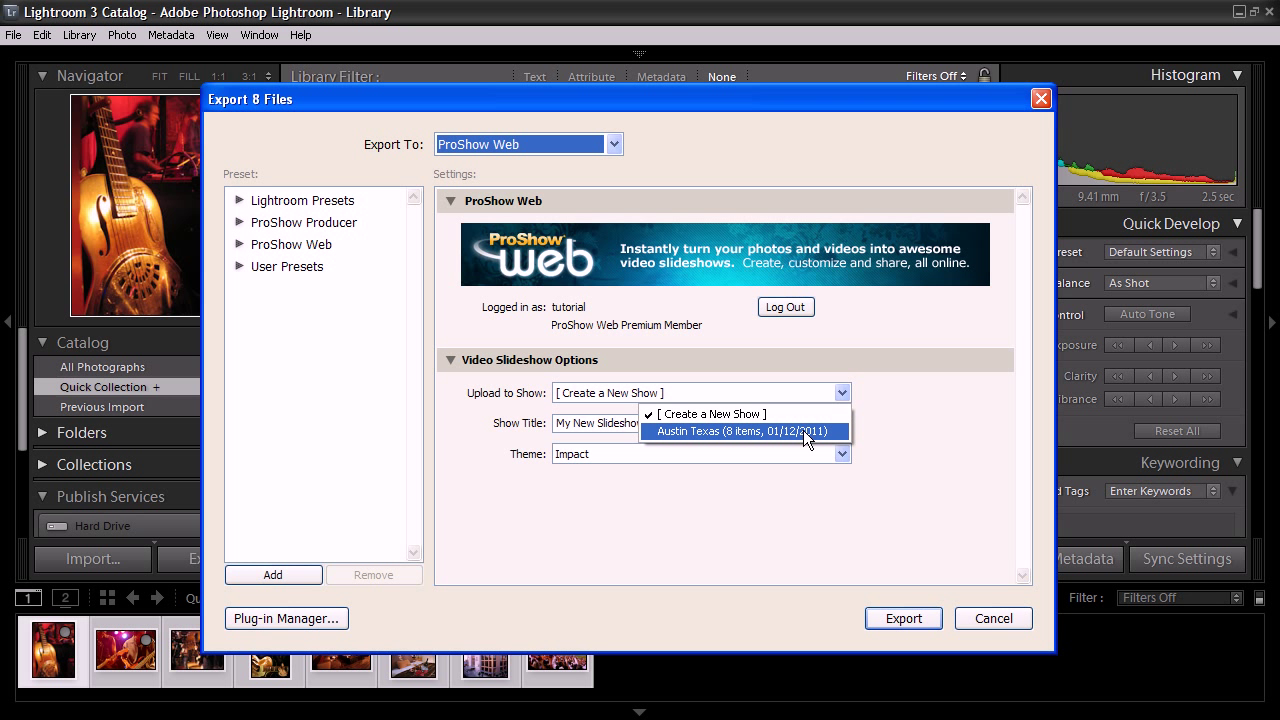
mouse_move(722, 444)
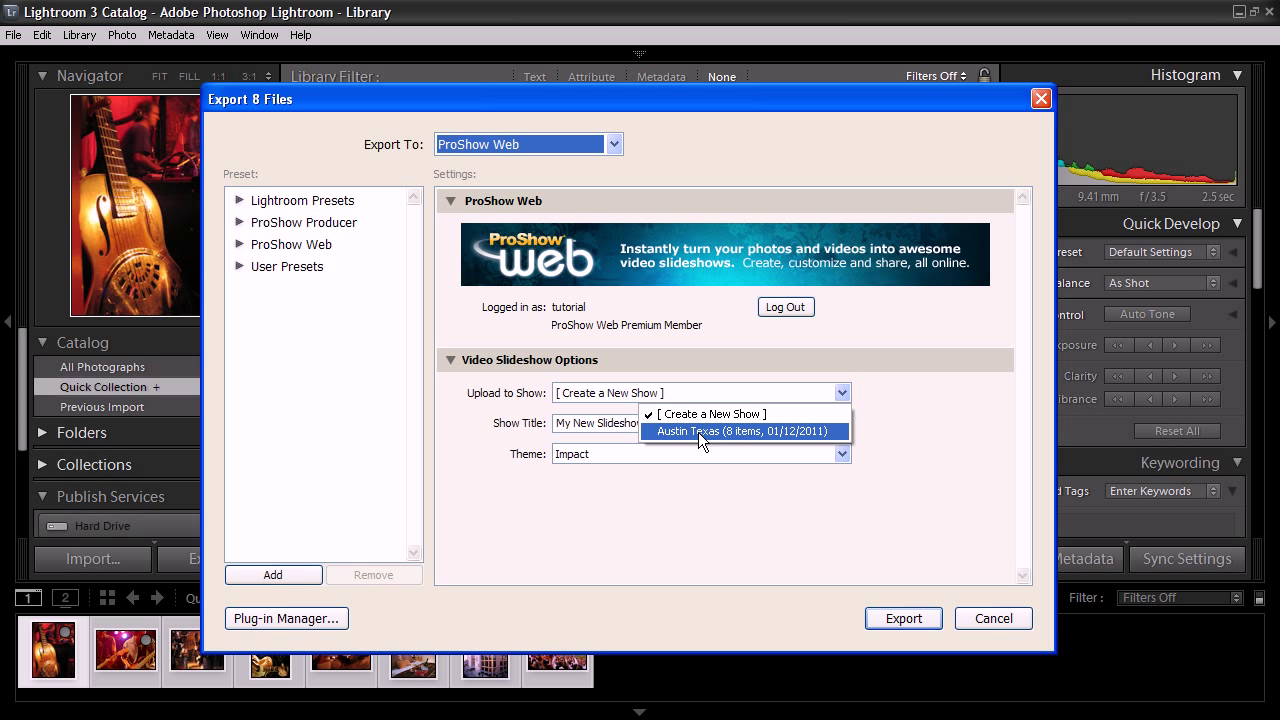
left_click(744, 432)
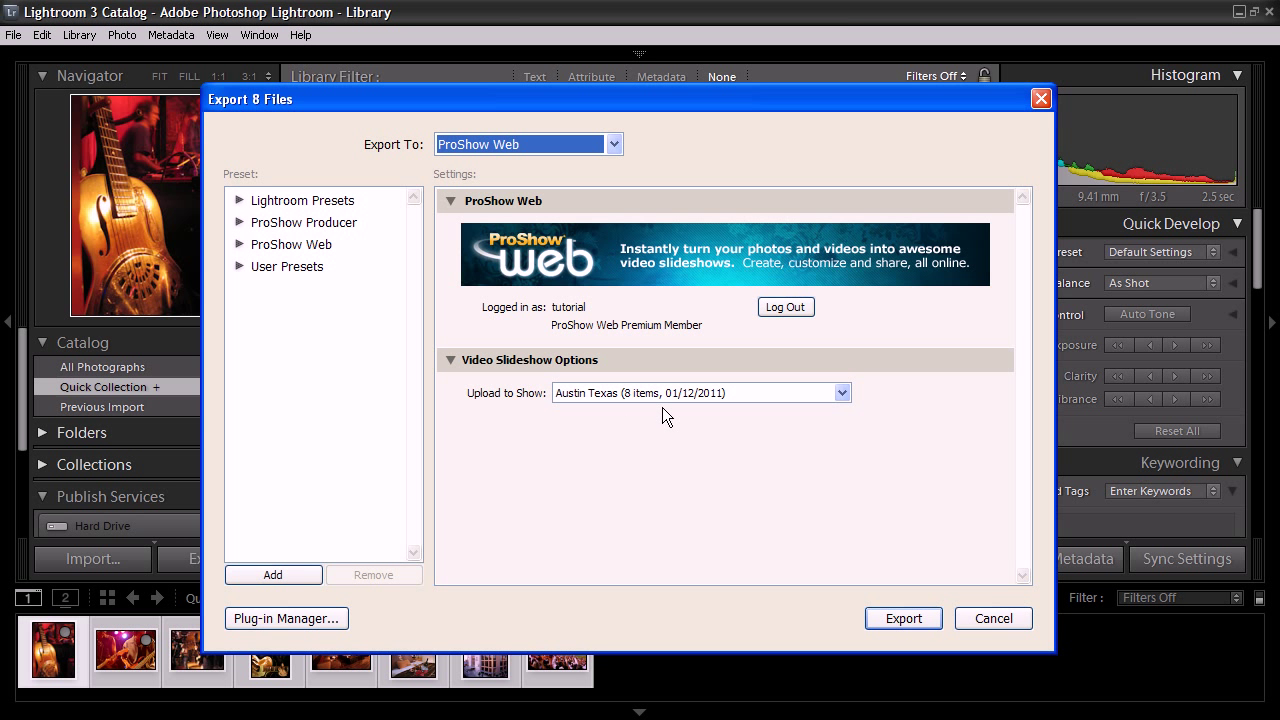
left_click(992, 618)
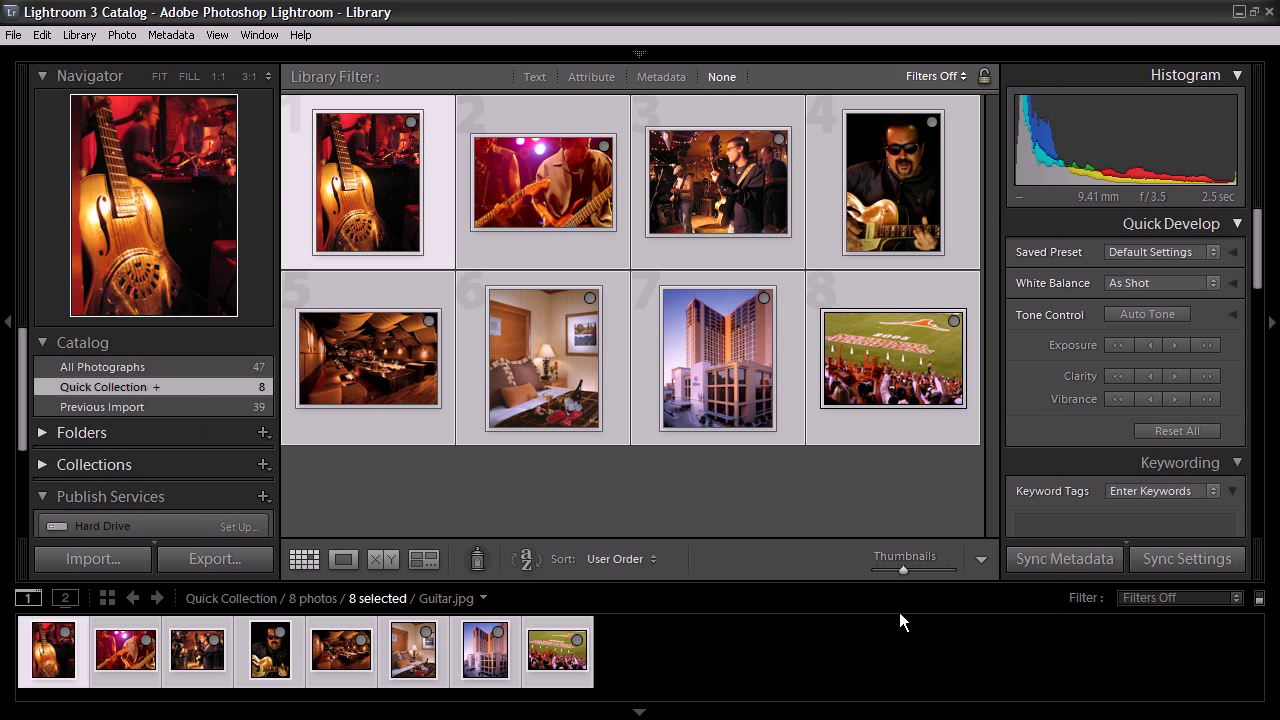
mouse_move(864, 588)
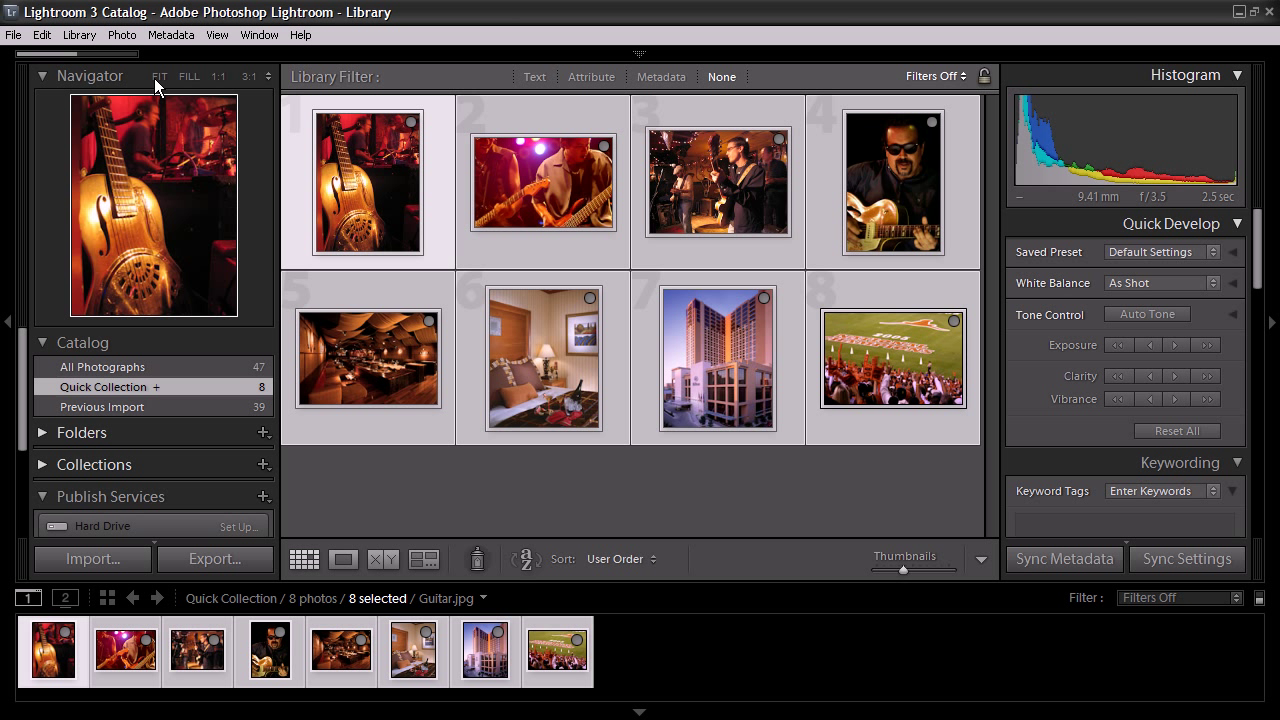
mouse_move(420, 476)
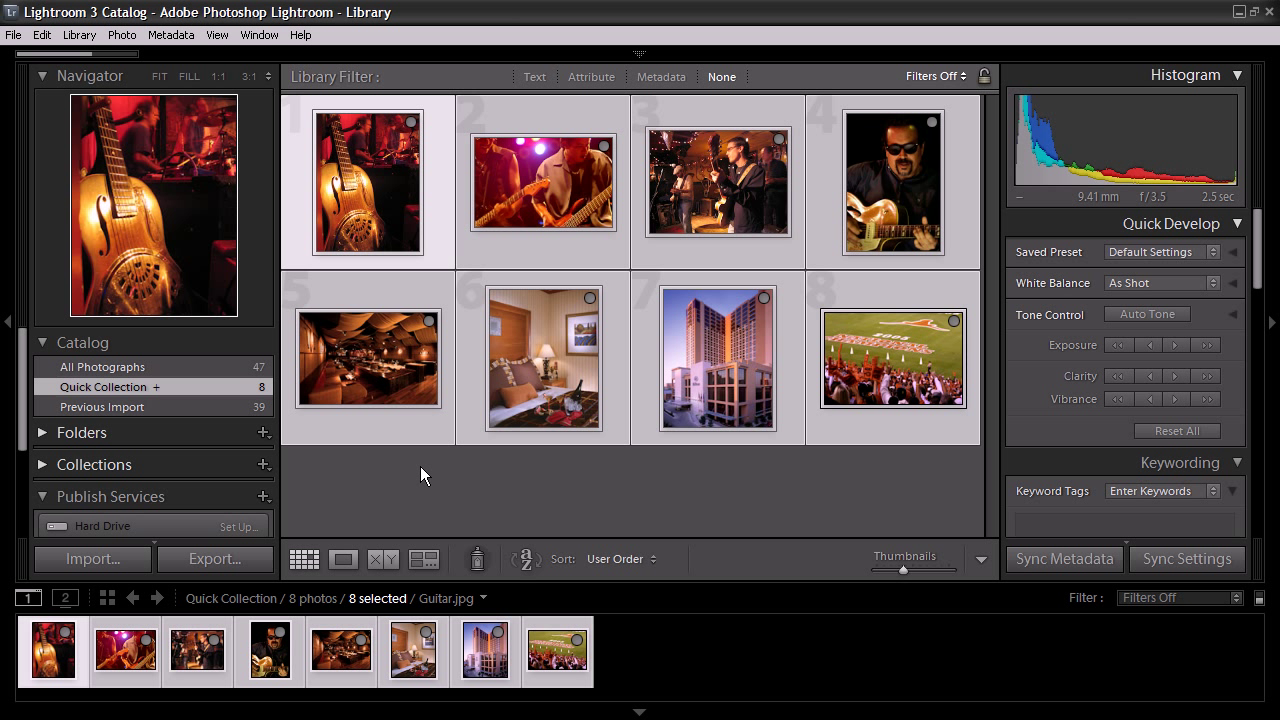